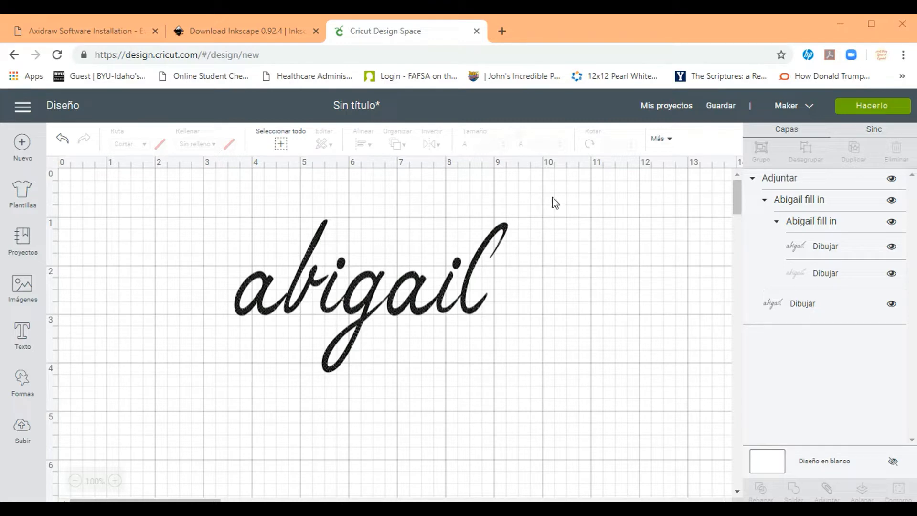
mouse_move(228, 31)
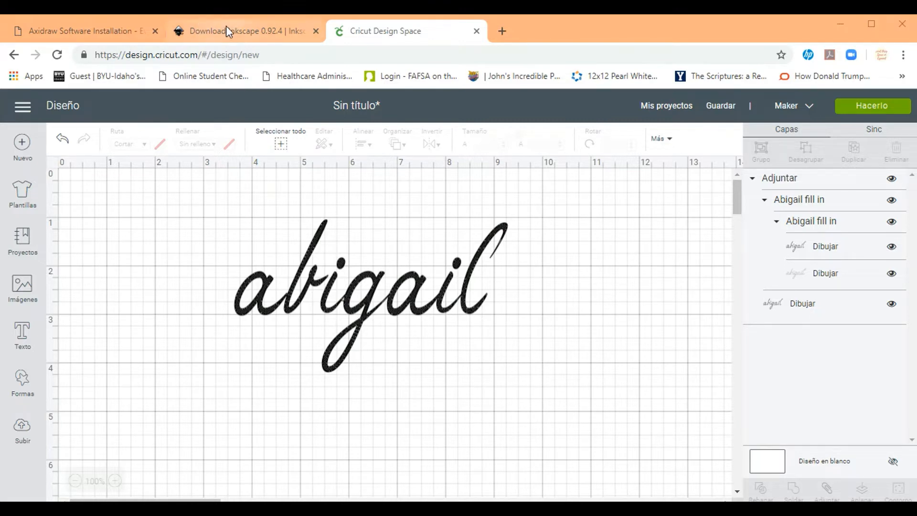
Show the Inkscape 0.92.4 download page with its Gnu/Linux, Windows and Mac OS X options
click(246, 30)
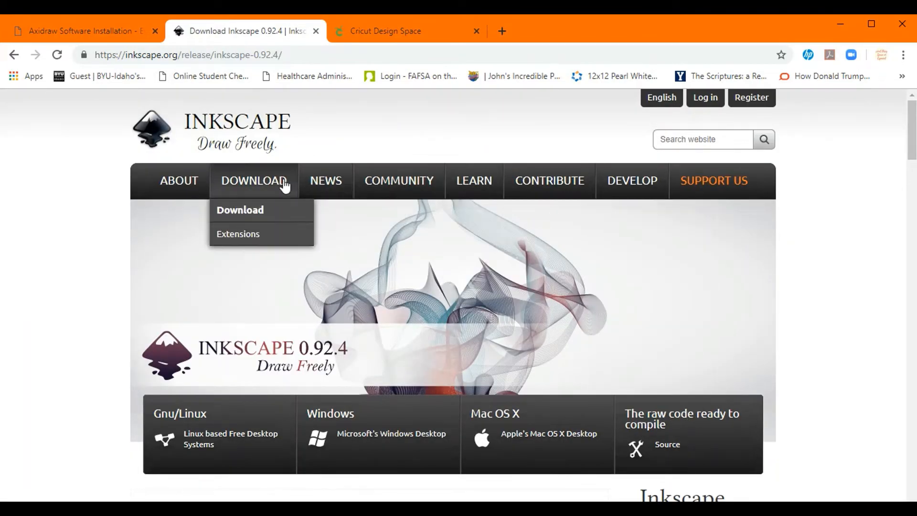
scroll(down, 3)
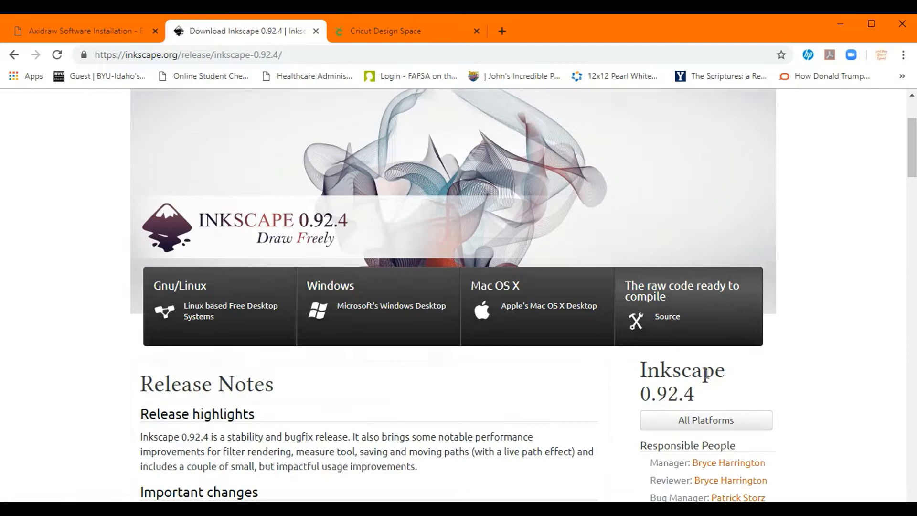
scroll(down, 3)
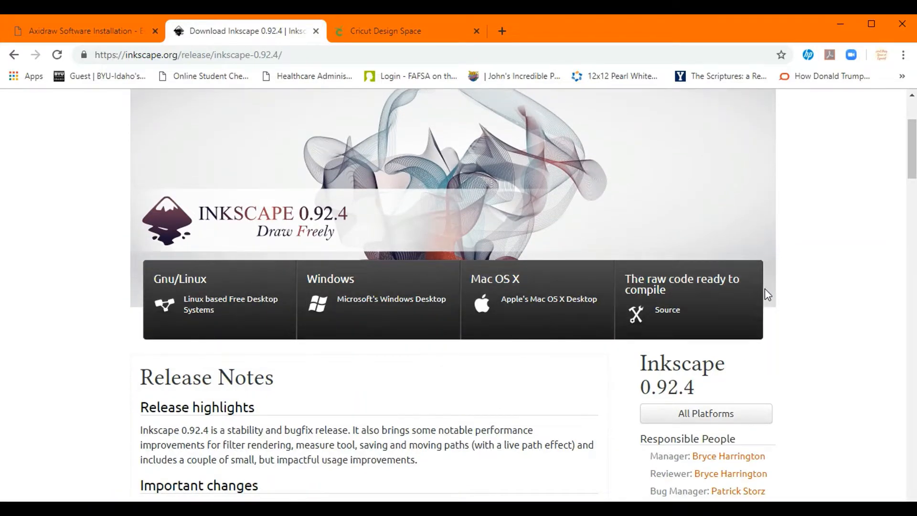
mouse_move(379, 298)
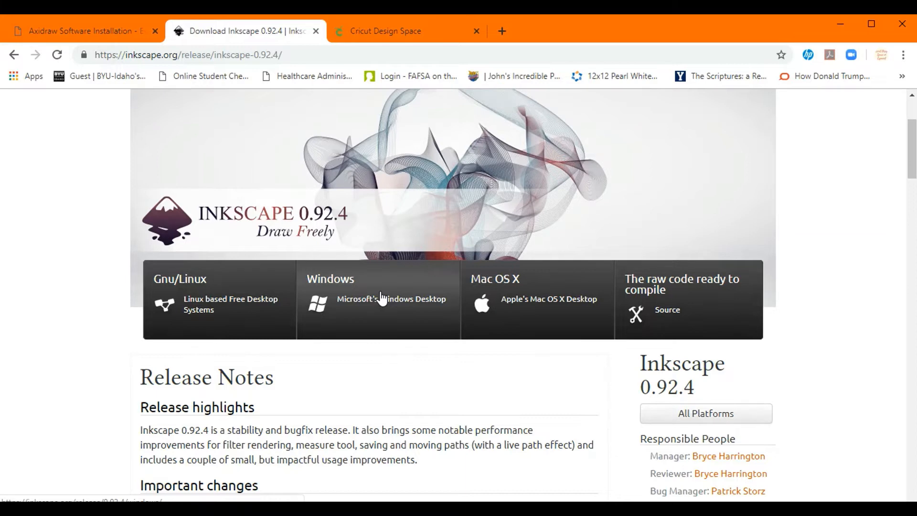
mouse_move(602, 287)
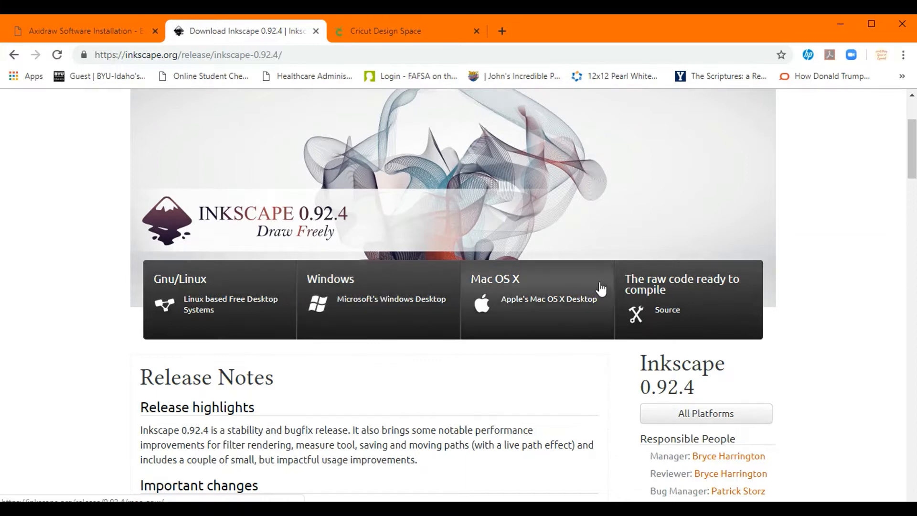
mouse_move(331, 298)
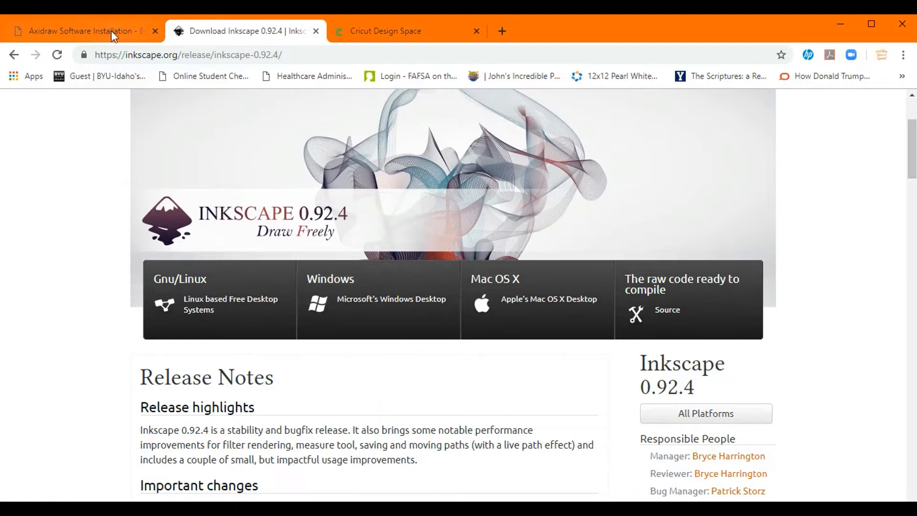
Show the AxiDraw wiki's Windows installation steps with the installer download link
click(82, 30)
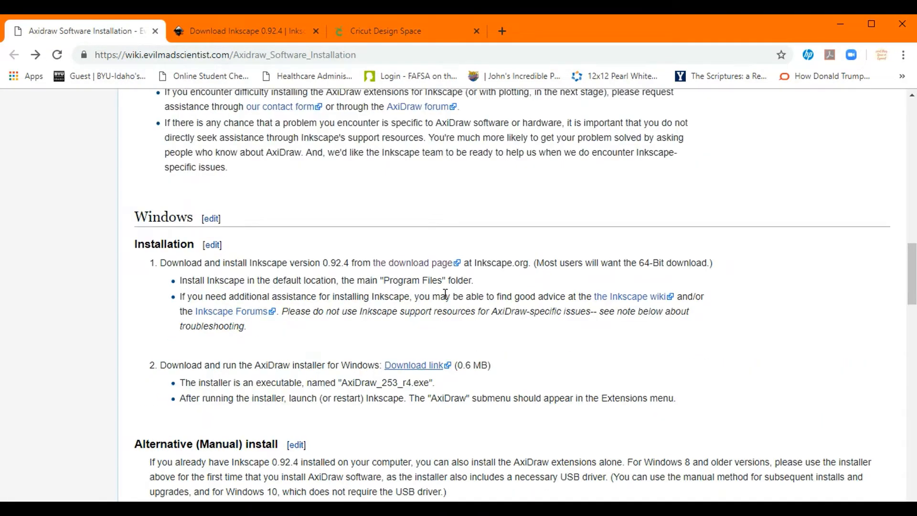
scroll(down, 3)
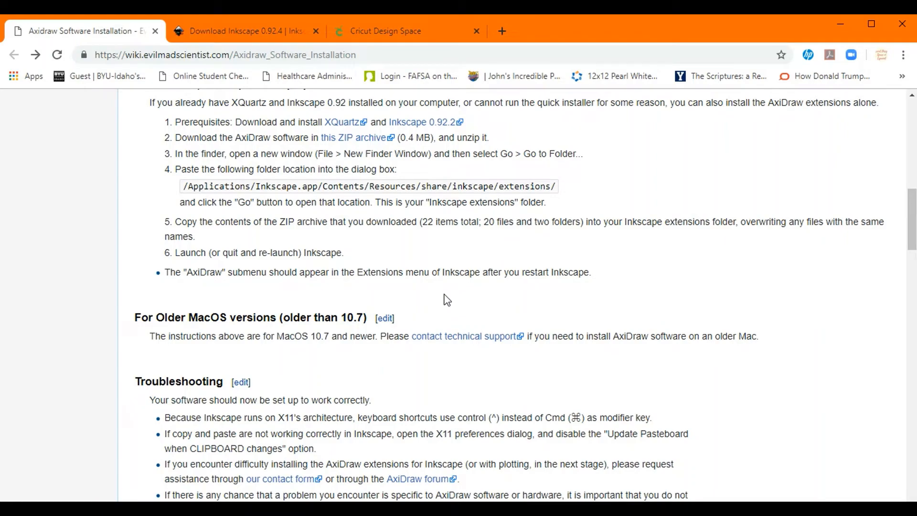
scroll(down, 3)
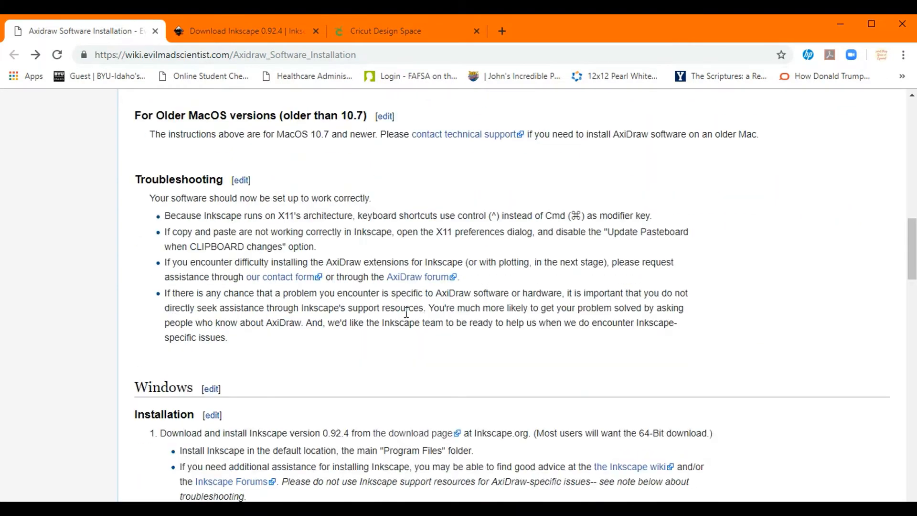
scroll(down, 3)
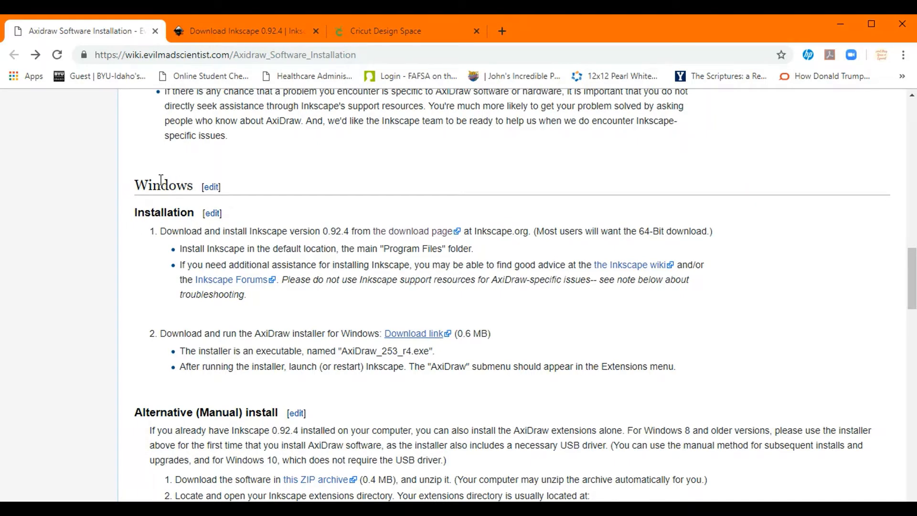
mouse_move(426, 339)
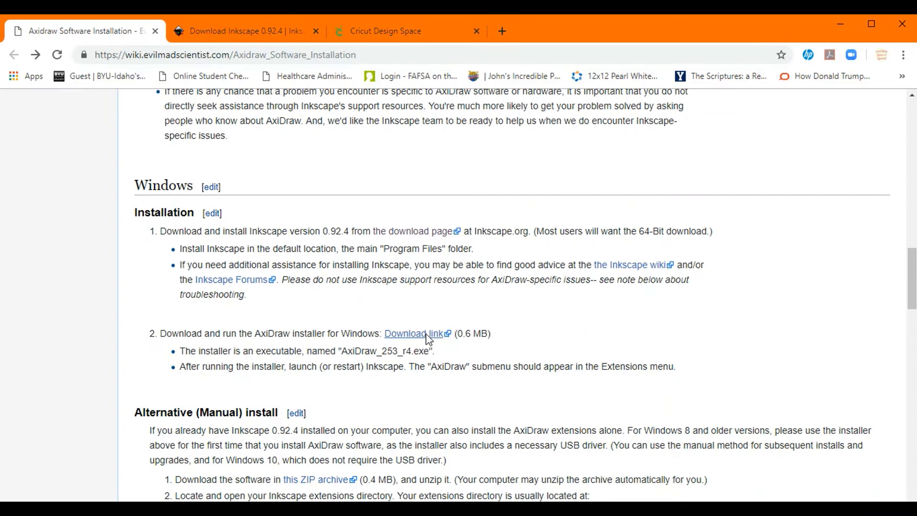
mouse_move(542, 356)
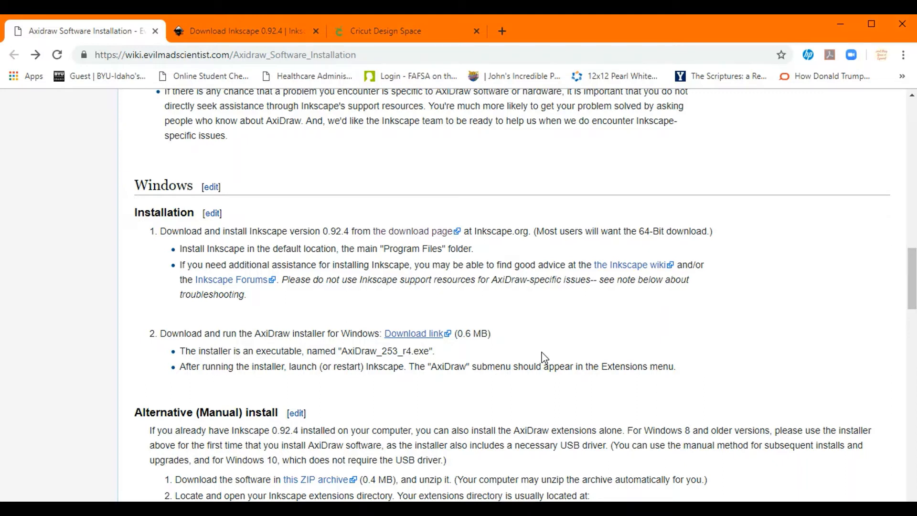
mouse_move(556, 342)
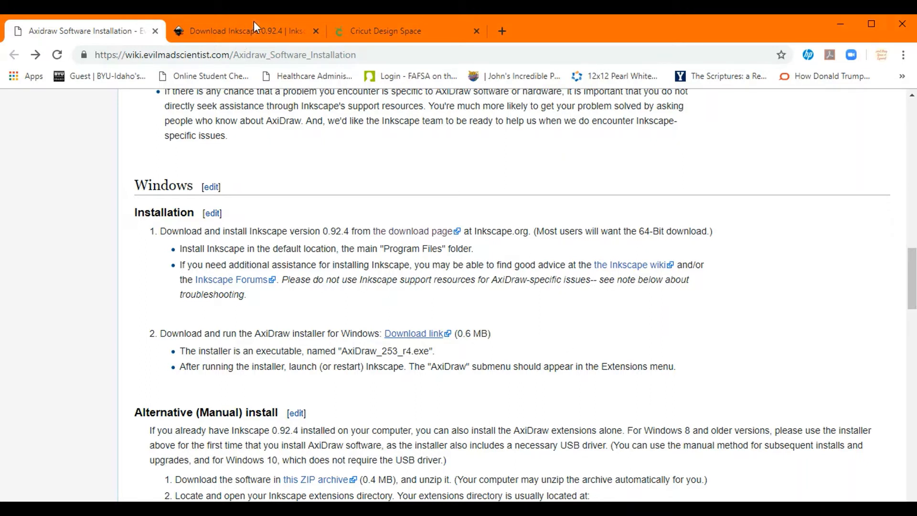
mouse_move(856, 41)
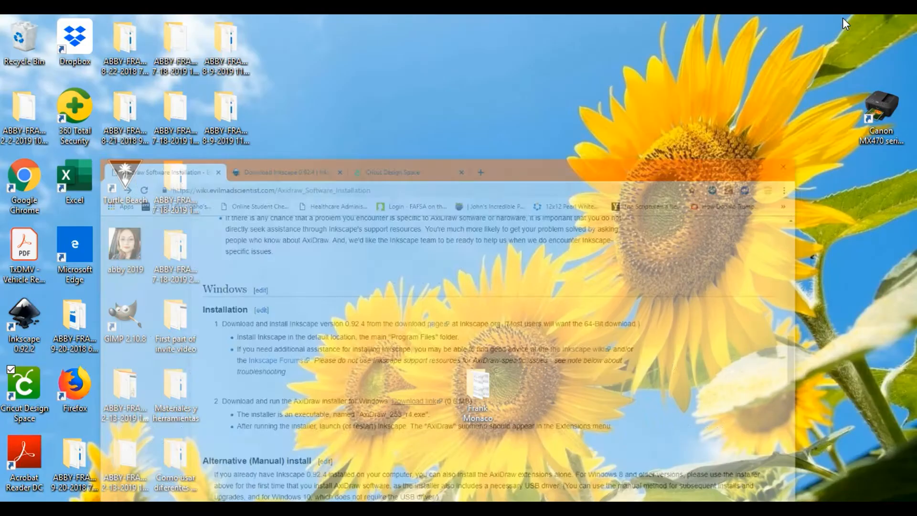
Launch Inkscape from the desktop shortcut with a new blank document
click(783, 172)
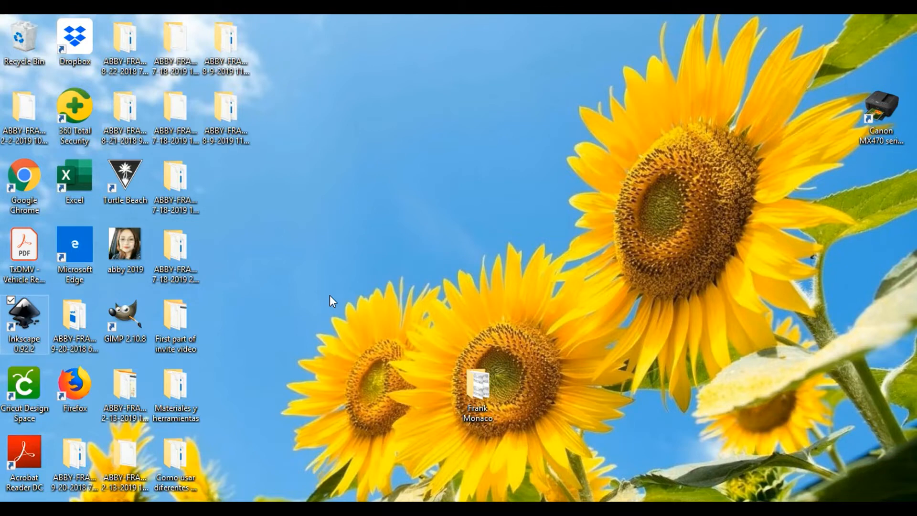
double_click(23, 317)
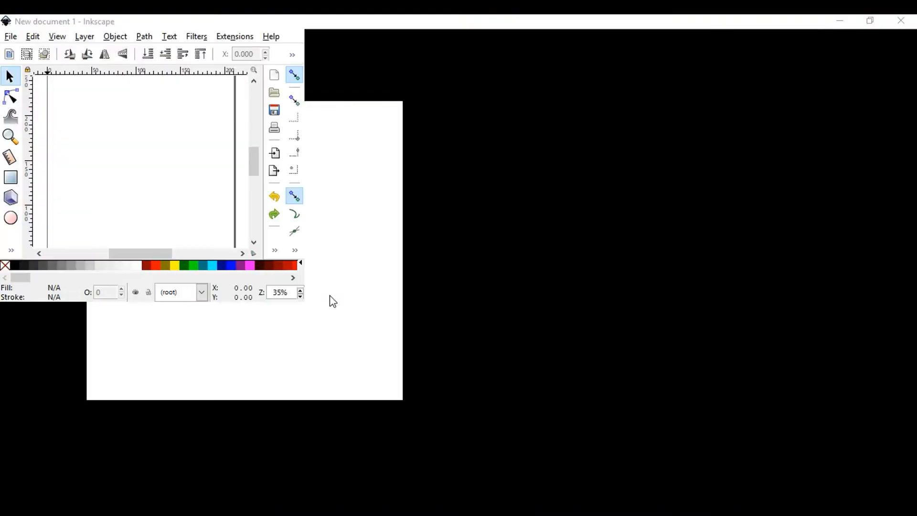
Maximise Inkscape and give the CALEB lettering a blue outline, then show its fill settings
click(869, 21)
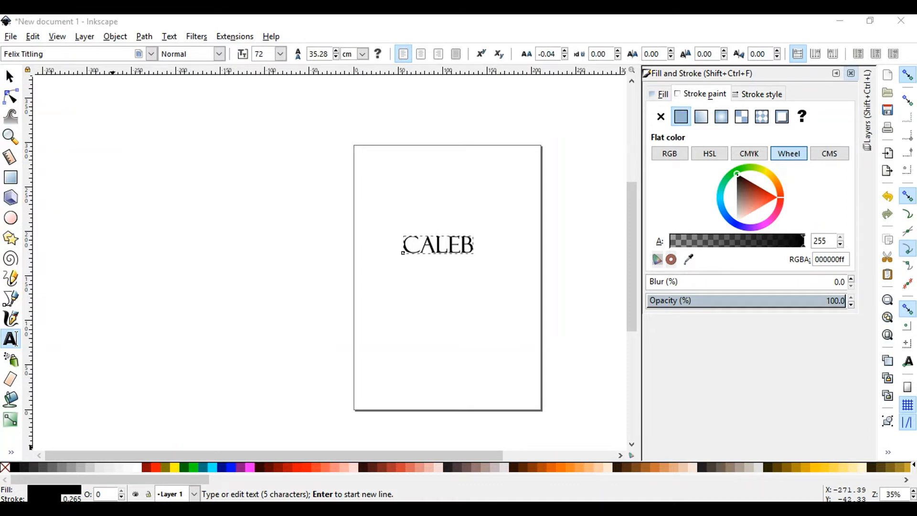
mouse_move(780, 200)
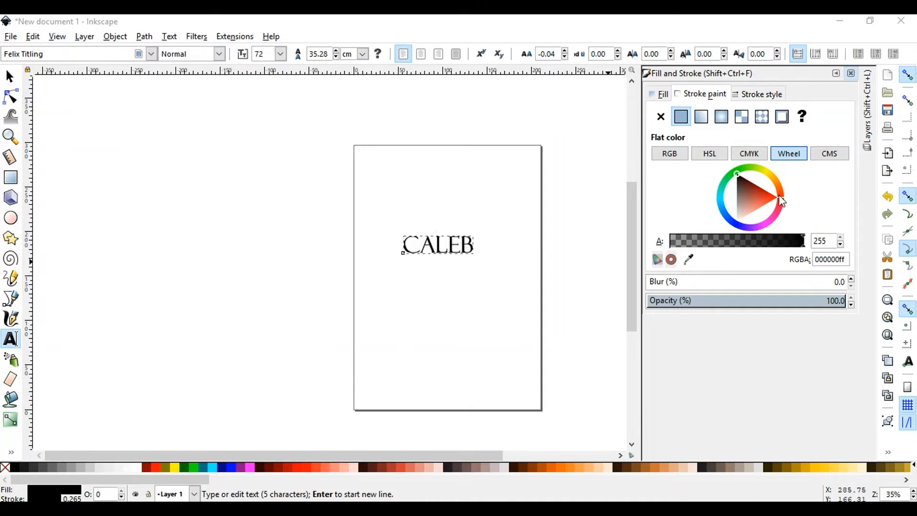
click(772, 194)
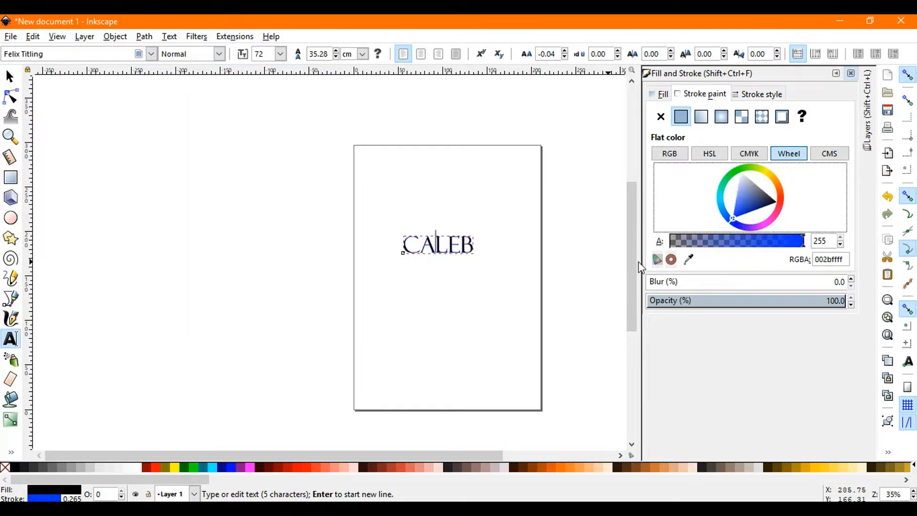
click(736, 174)
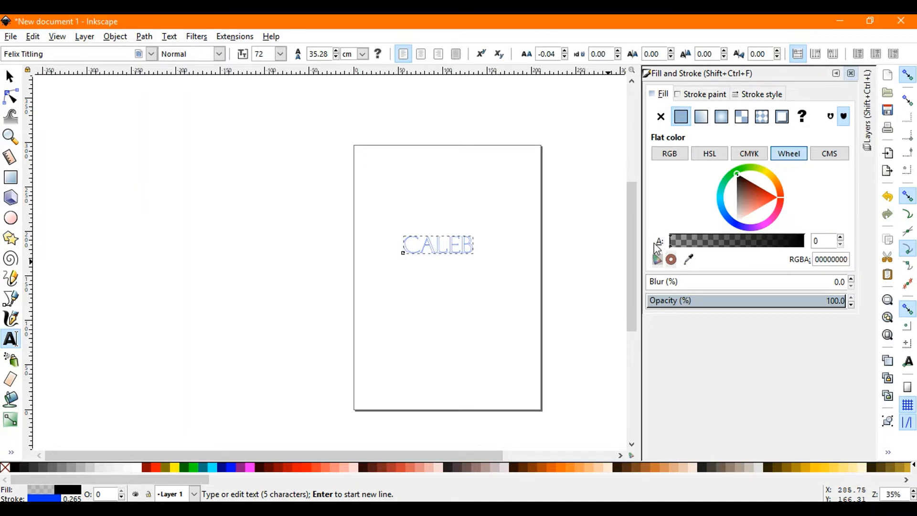
mouse_move(210, 468)
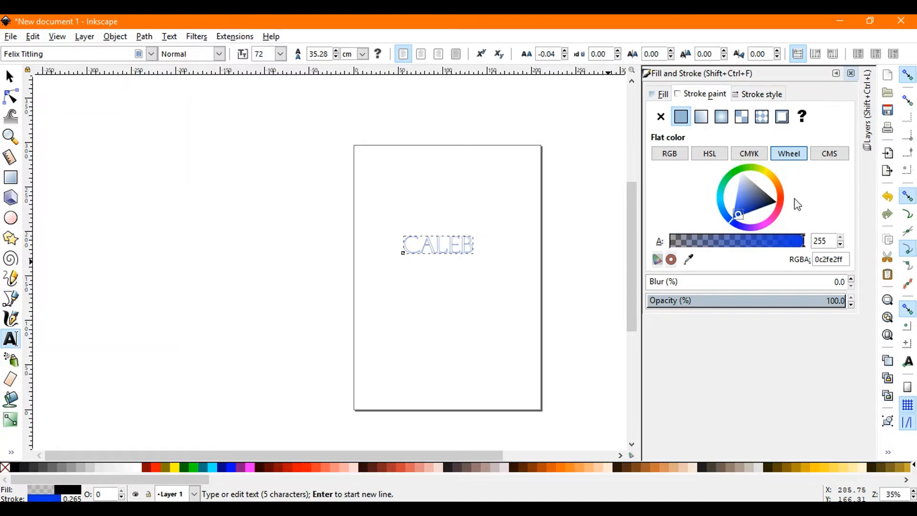
Set the CALEB stroke to a vivid red with no fill and dismiss Fill and Stroke
click(771, 197)
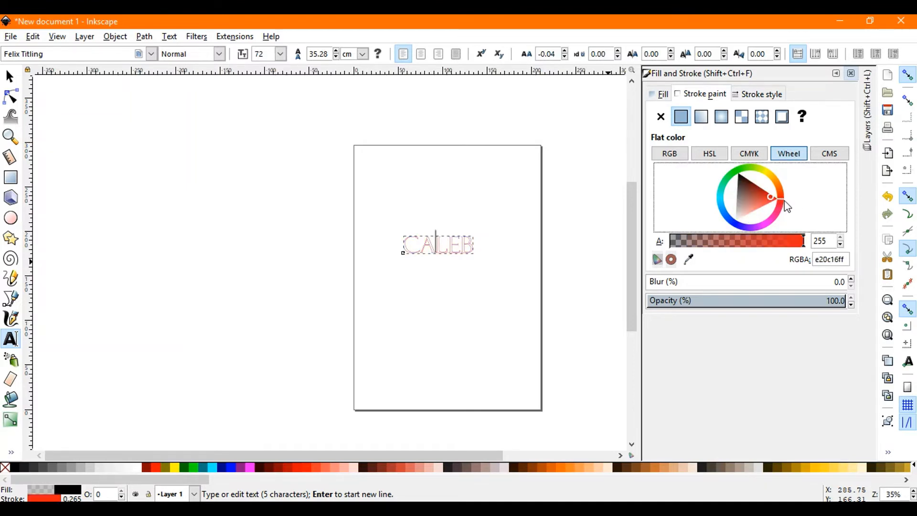
click(772, 199)
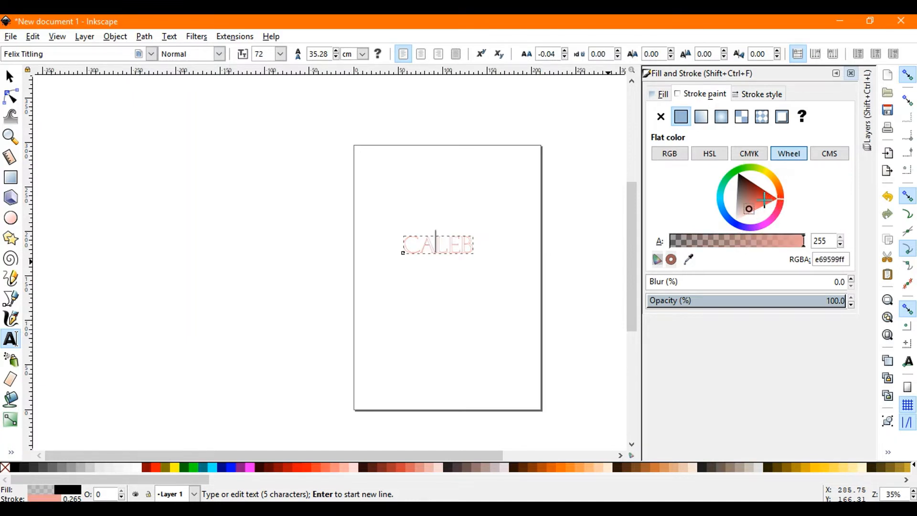
click(775, 198)
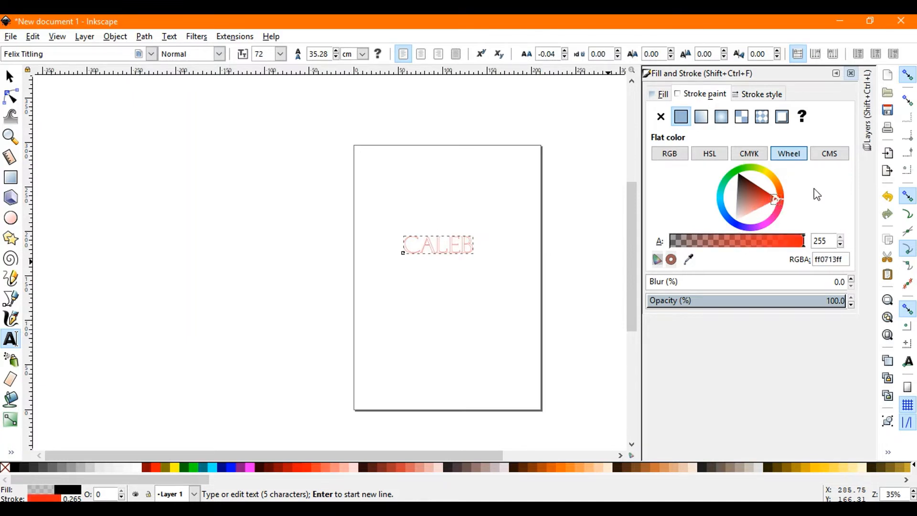
click(851, 74)
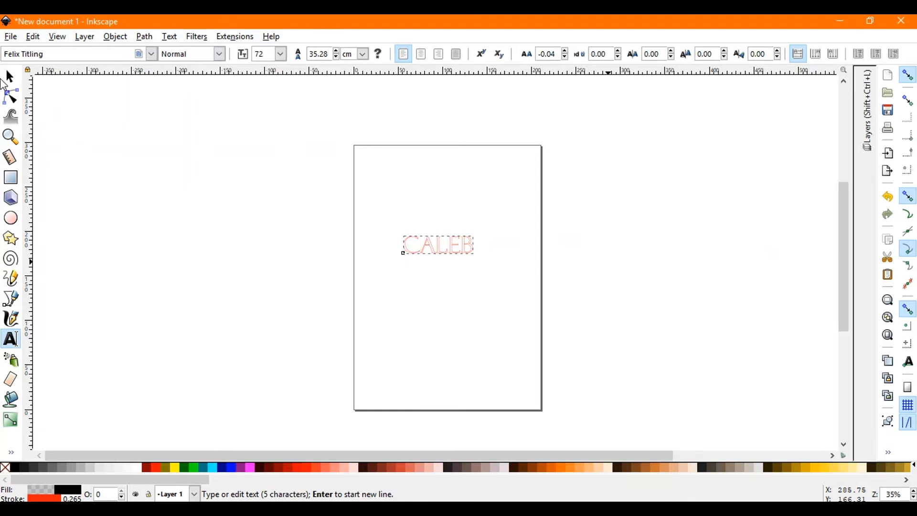
click(437, 244)
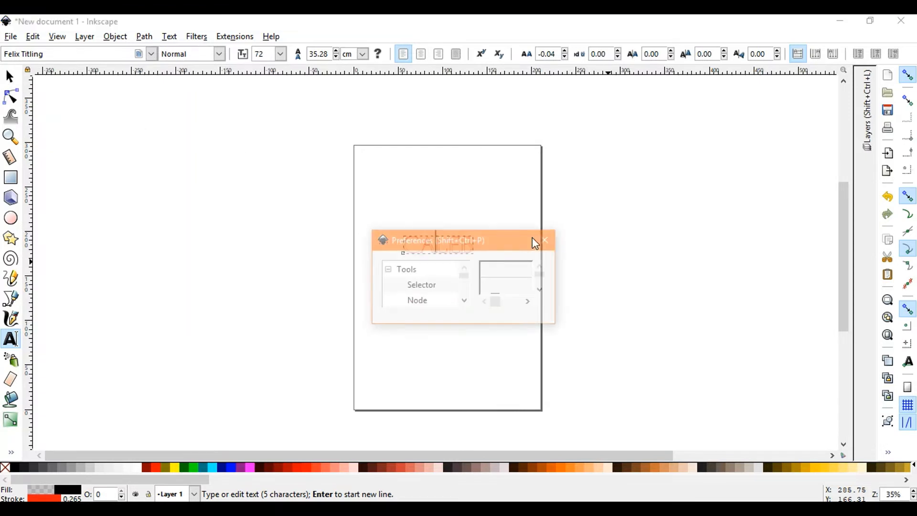
click(544, 239)
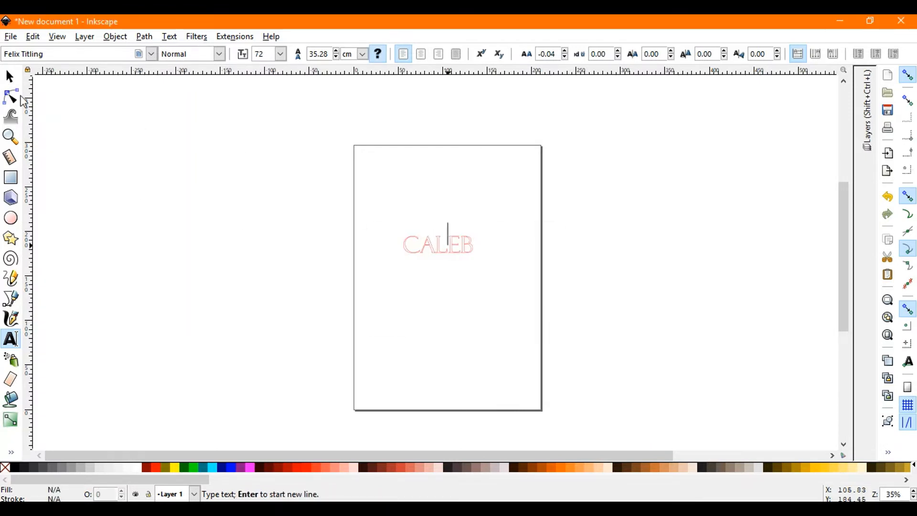
mouse_move(493, 240)
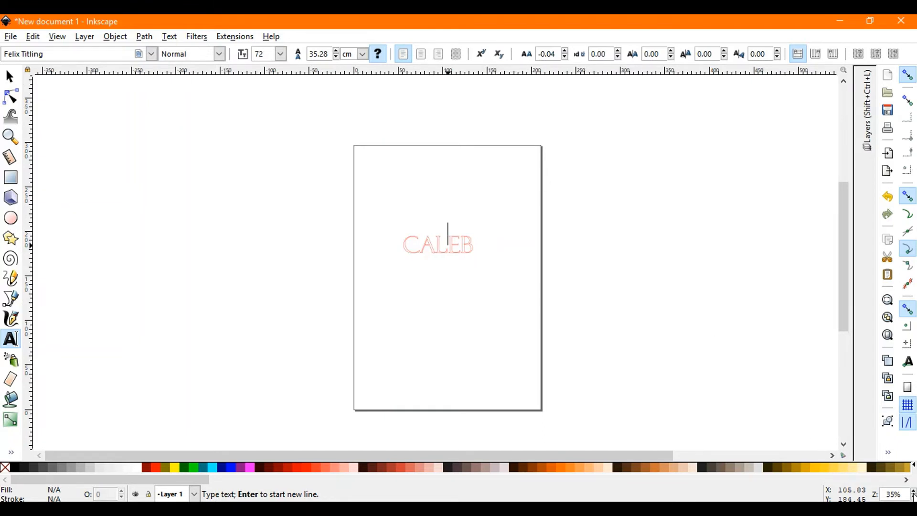
scroll(up, 3)
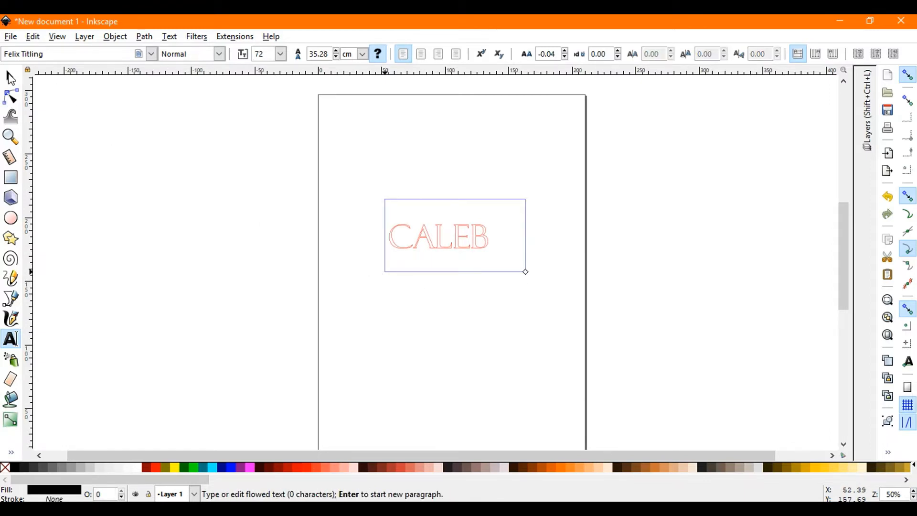
key(ctrl+shift+p)
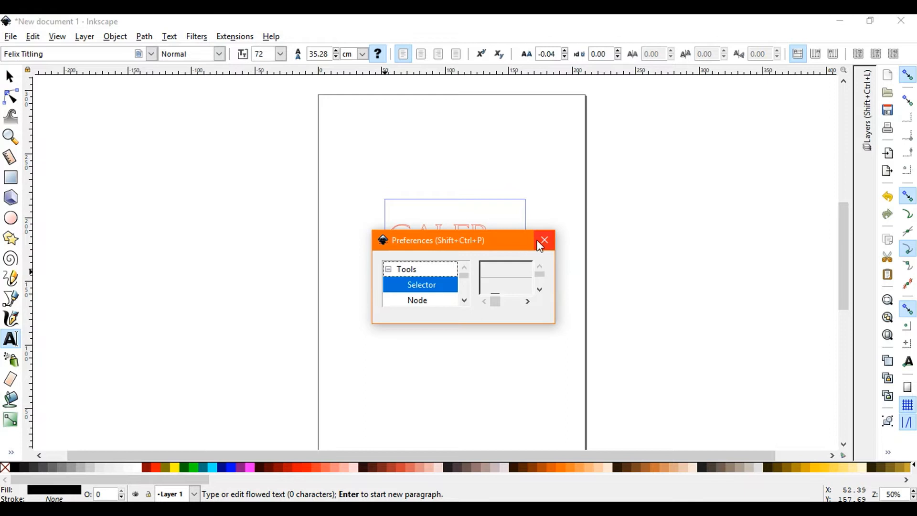
mouse_move(544, 240)
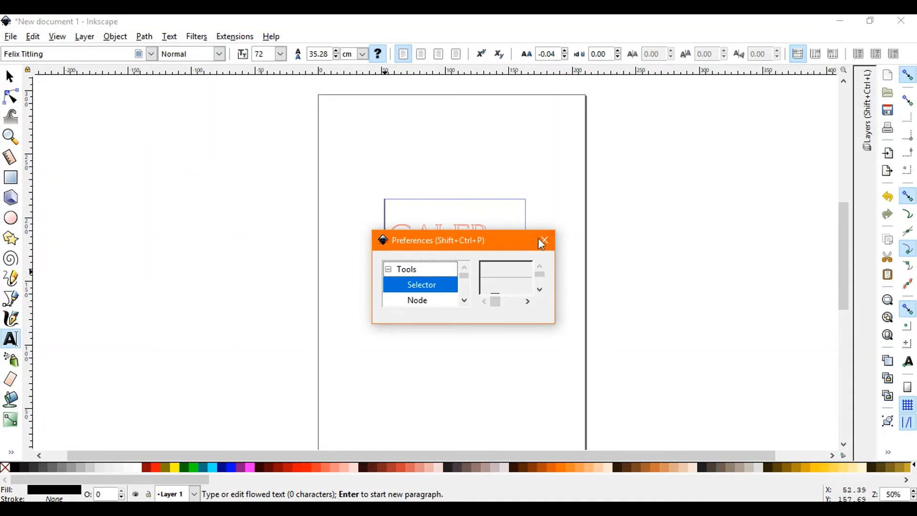
click(544, 240)
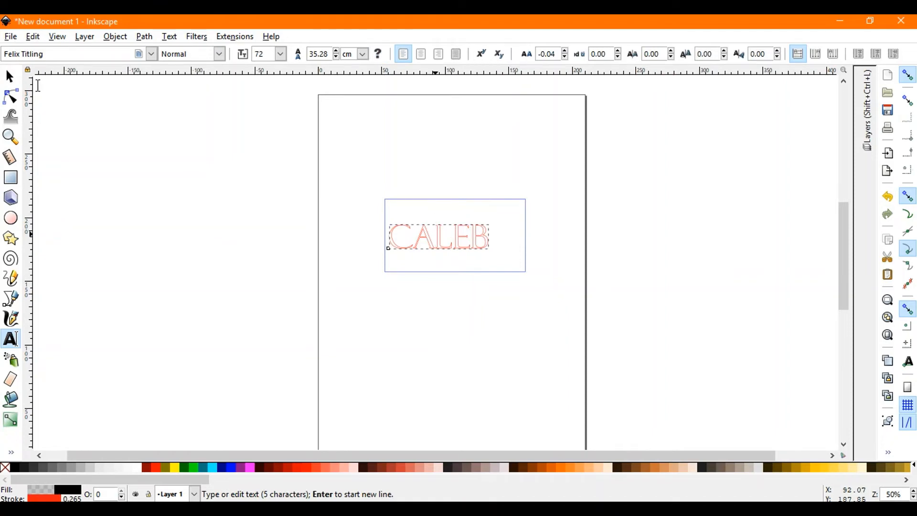
click(235, 240)
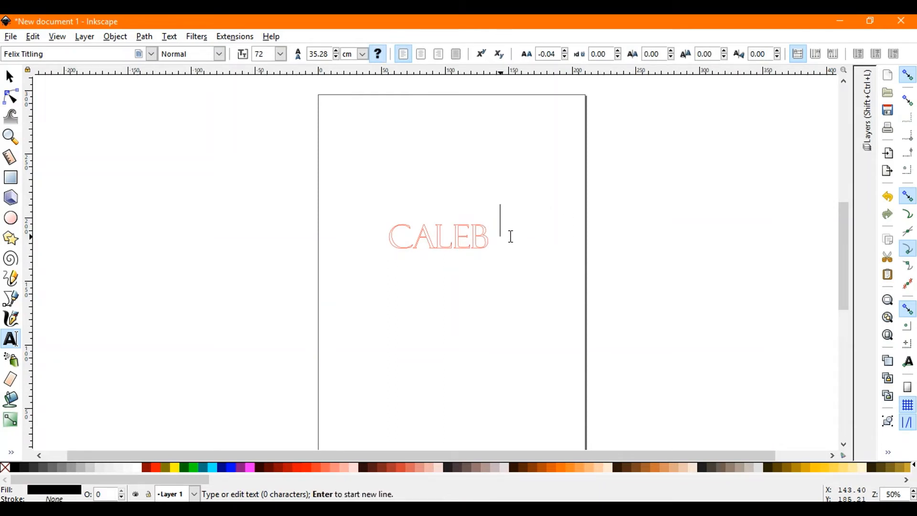
Add a second solid black CALEB in Felix Titling near the top of the page
click(430, 134)
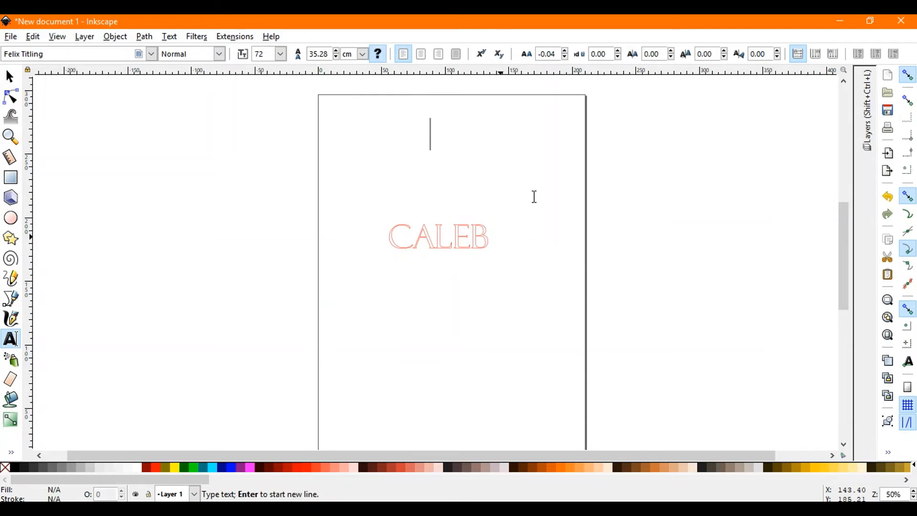
text(CA)
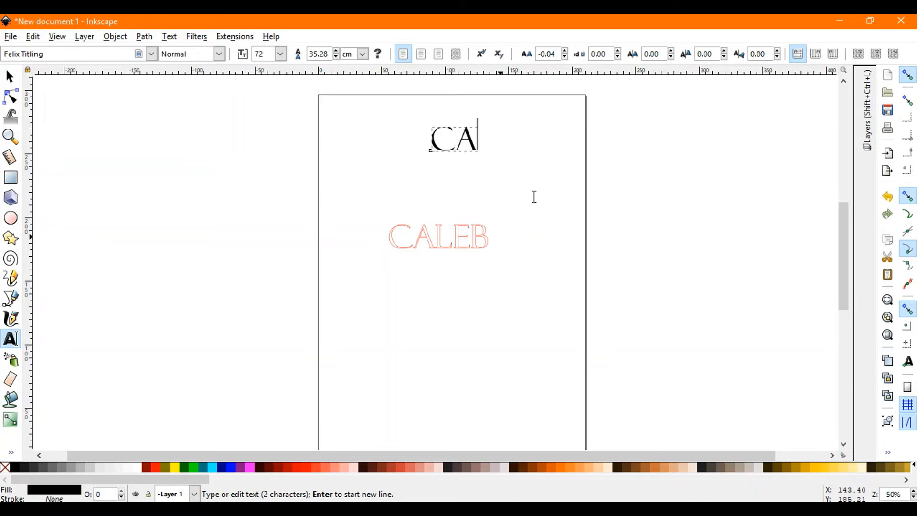
text(LEB)
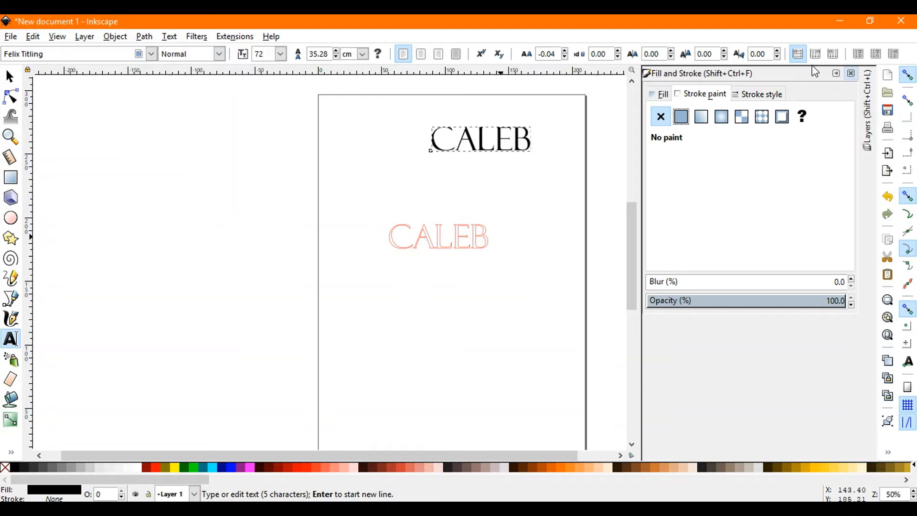
Dismiss the Fill and Stroke panel and the Preferences dialog
click(850, 73)
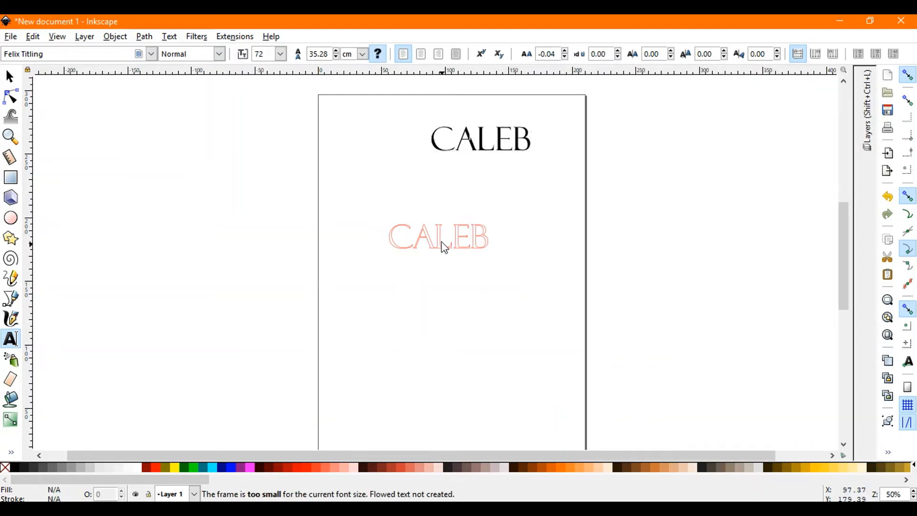
key(ctrl+shift+p)
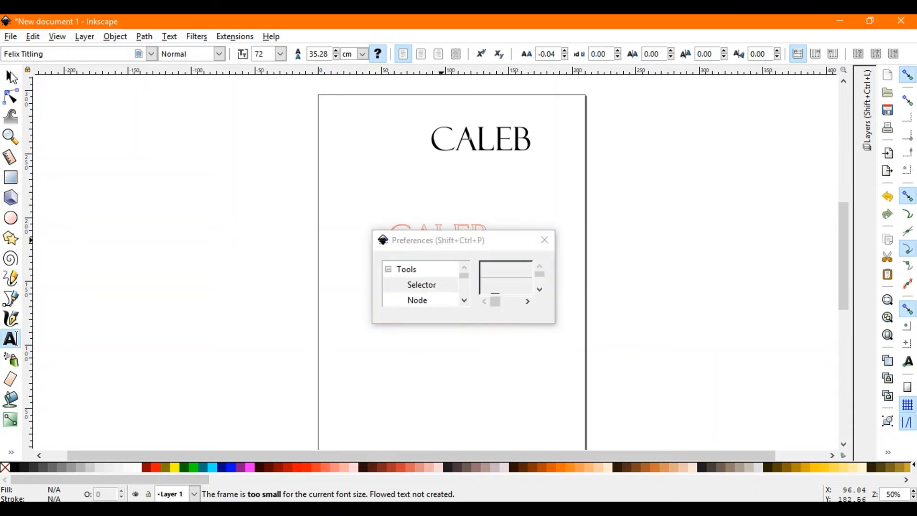
click(544, 240)
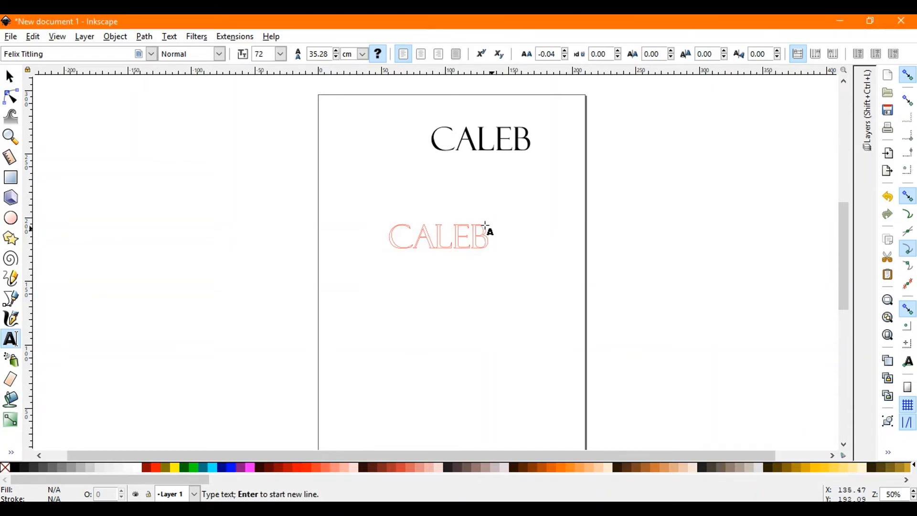
mouse_move(45, 421)
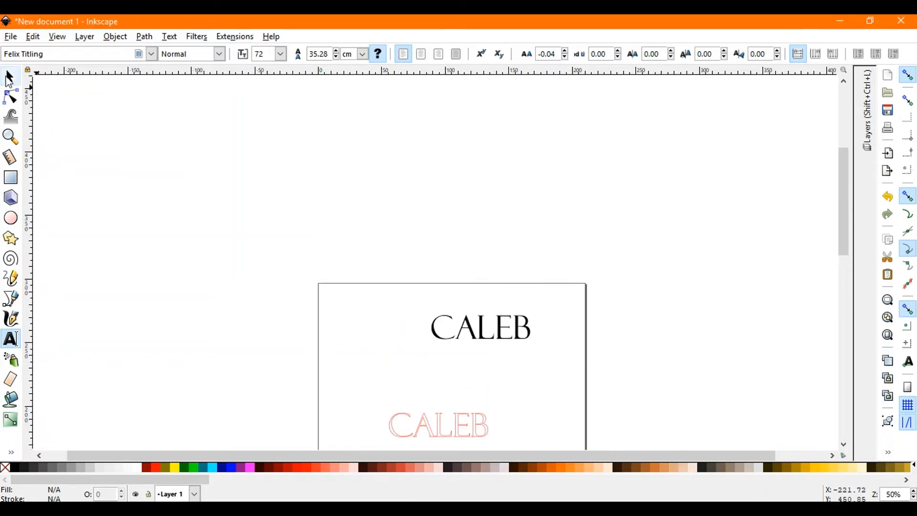
Convert the outlined CALEB text into a path via Path > Object to Path
click(10, 76)
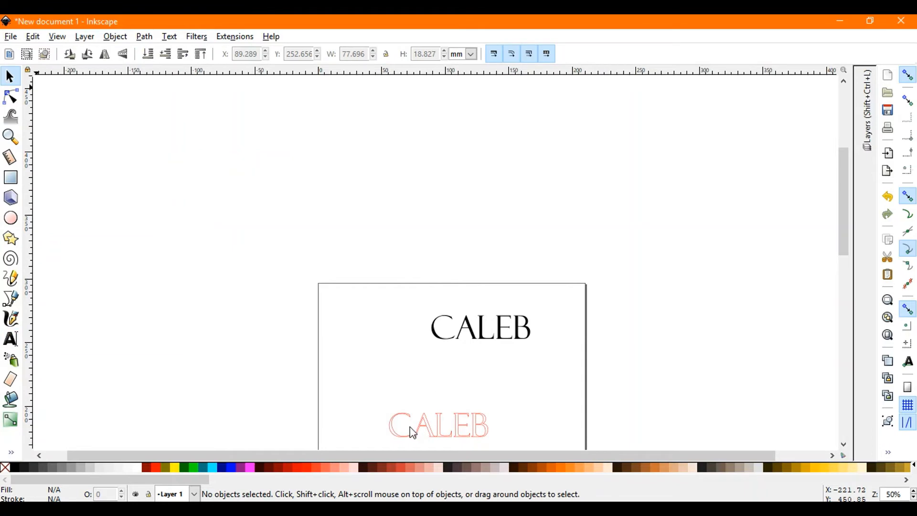
click(437, 425)
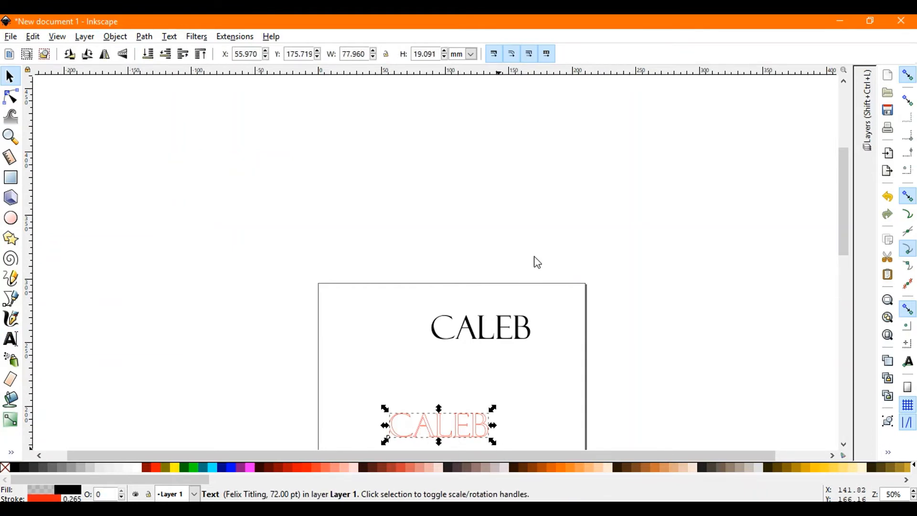
scroll(up, 3)
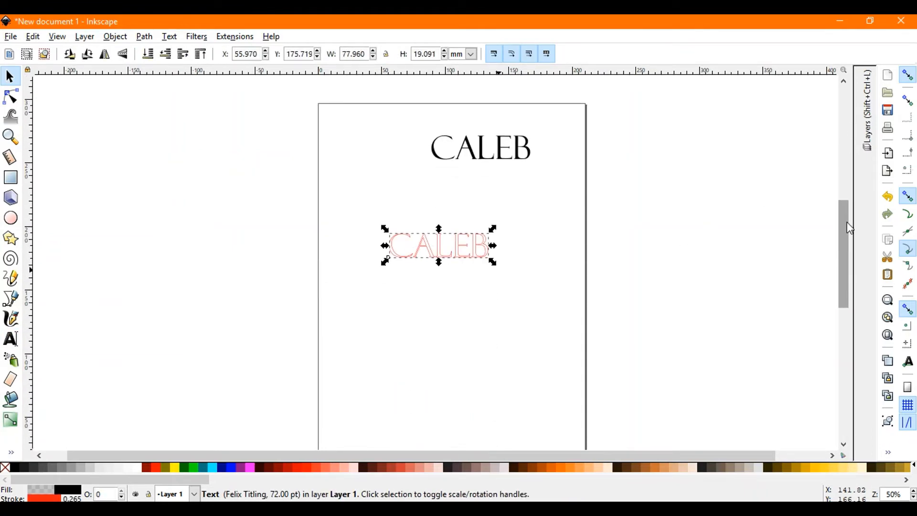
click(144, 36)
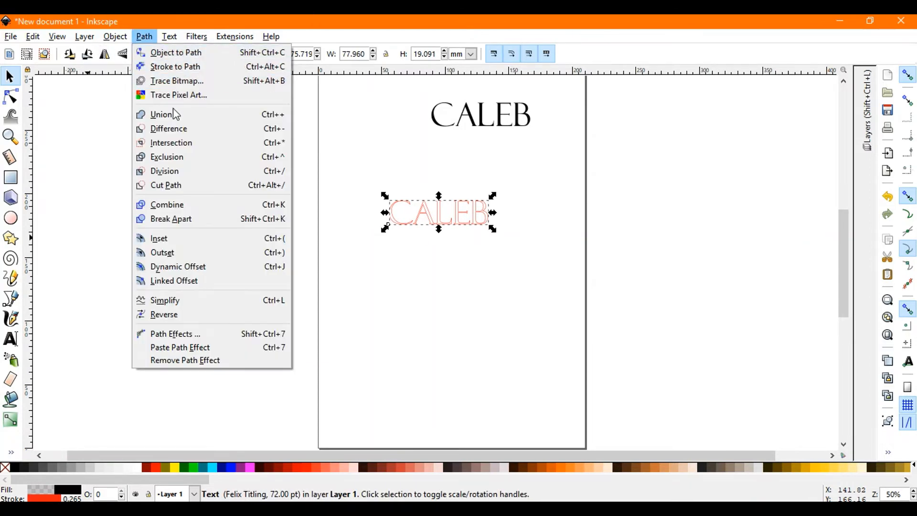
click(175, 52)
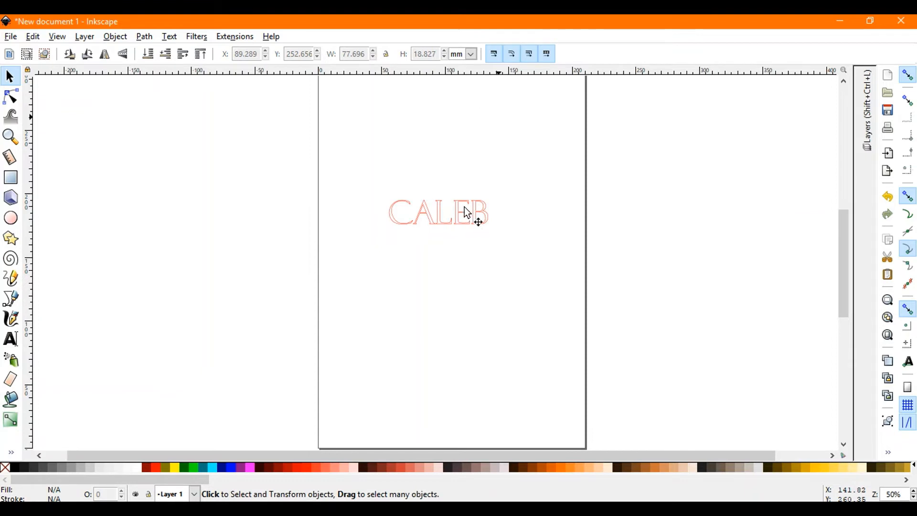
Select the converted CALEB path and show the Extensions menu
click(438, 212)
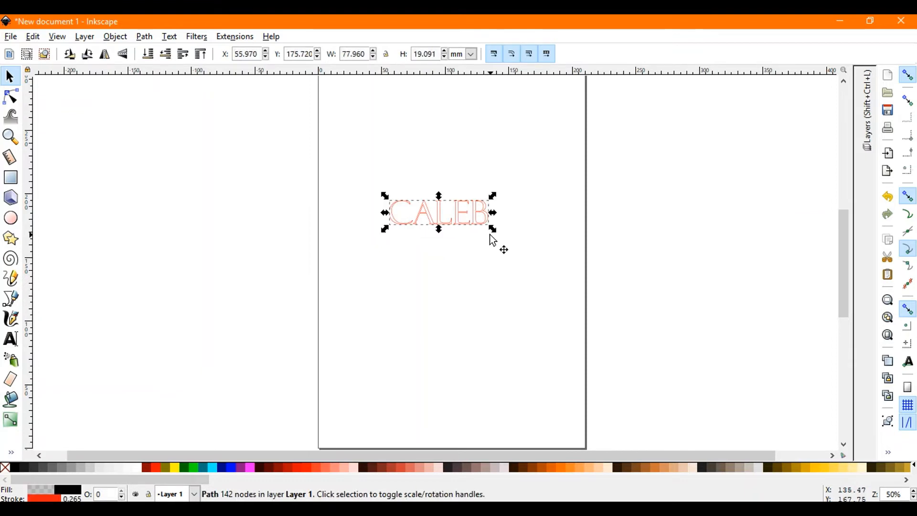
mouse_move(477, 480)
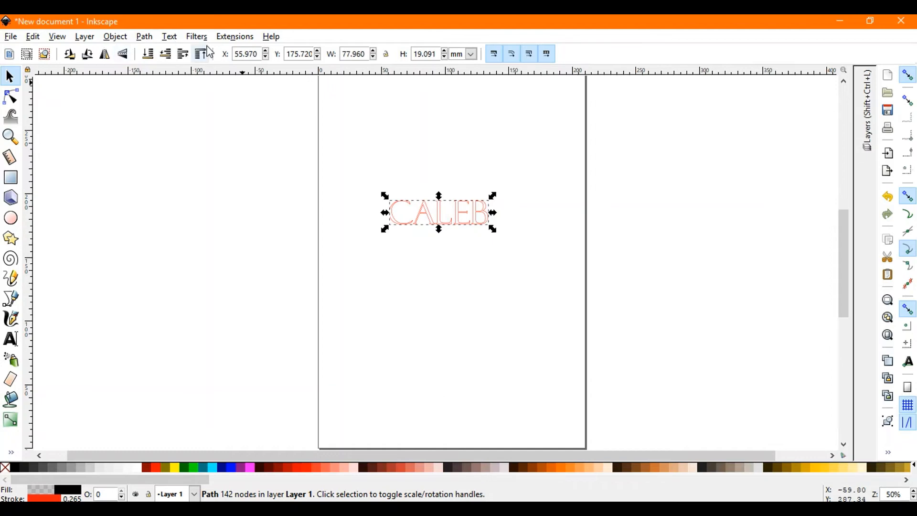
click(235, 37)
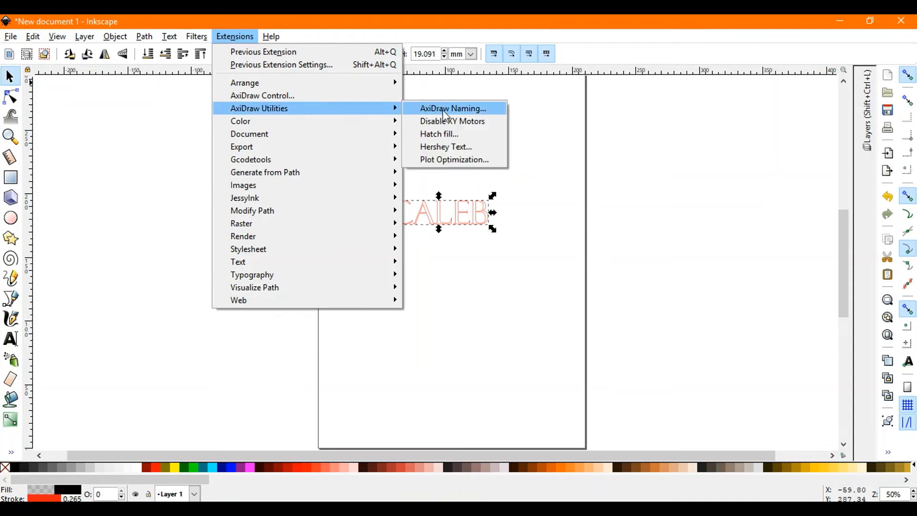
Run Hatch fill on CALEB with spacing 1.8 and angle 20.8, getting the text-to-path warning
click(439, 134)
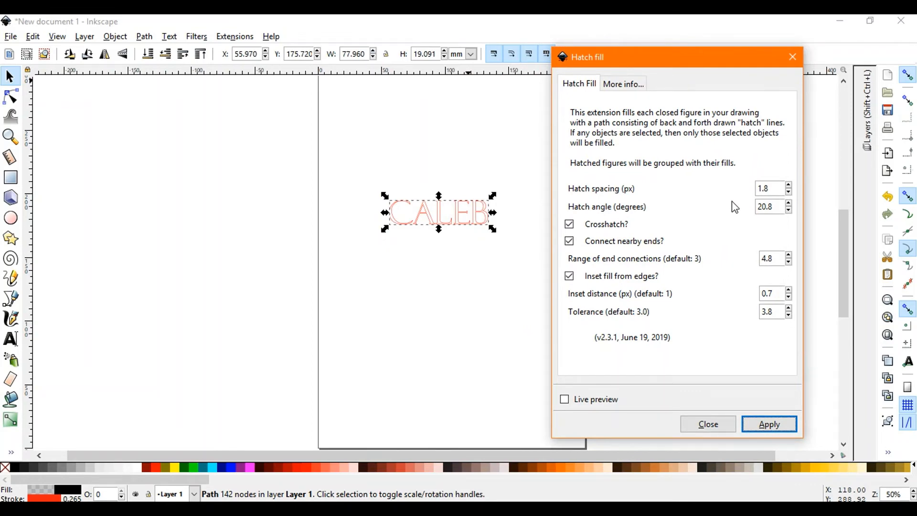
mouse_move(563, 387)
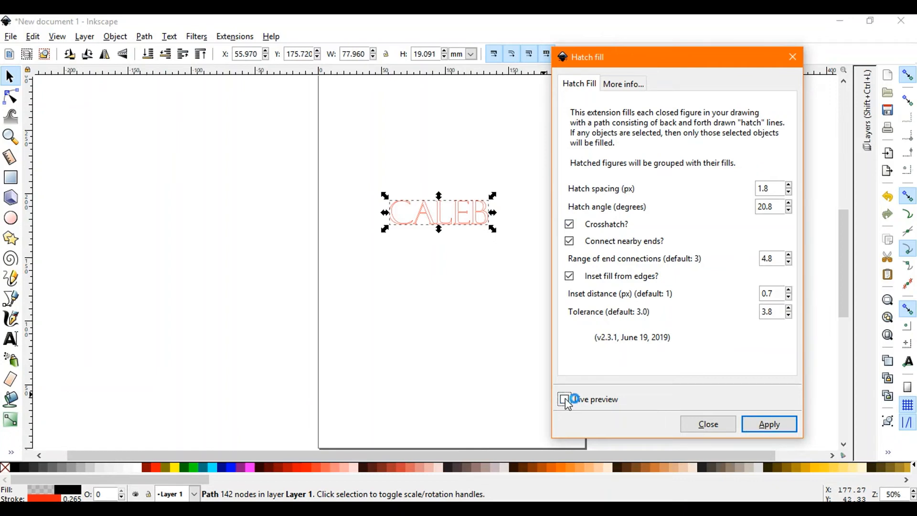
click(568, 399)
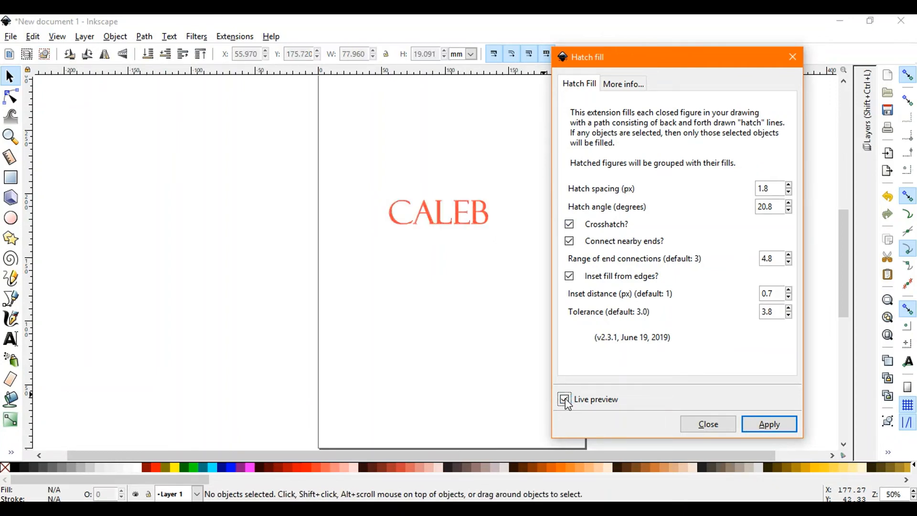
mouse_move(910, 493)
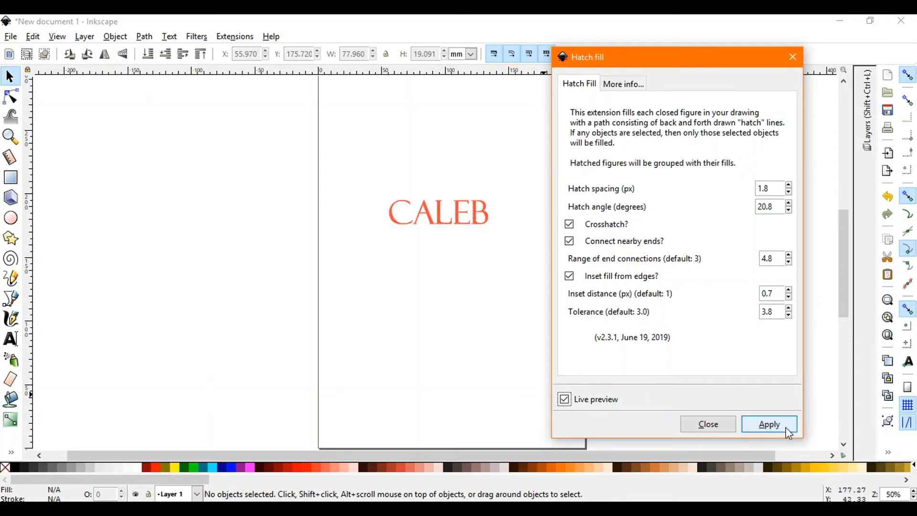
click(563, 399)
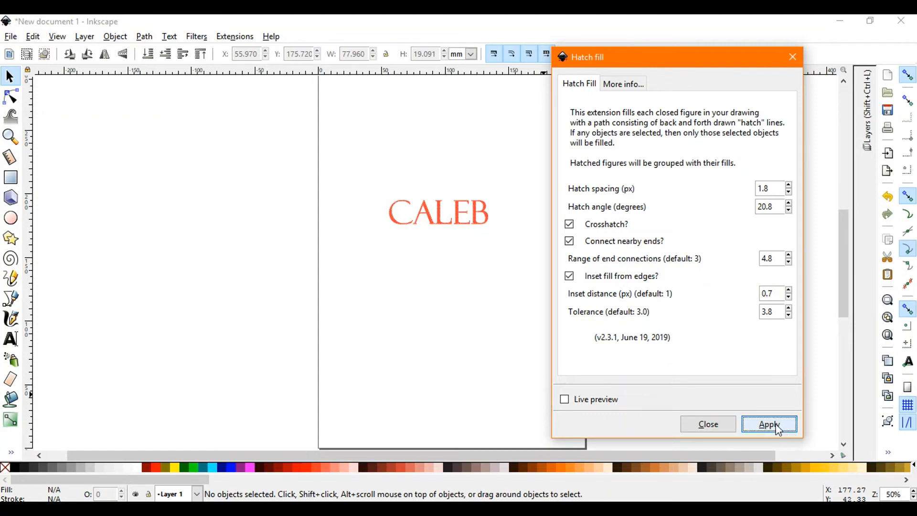
click(768, 424)
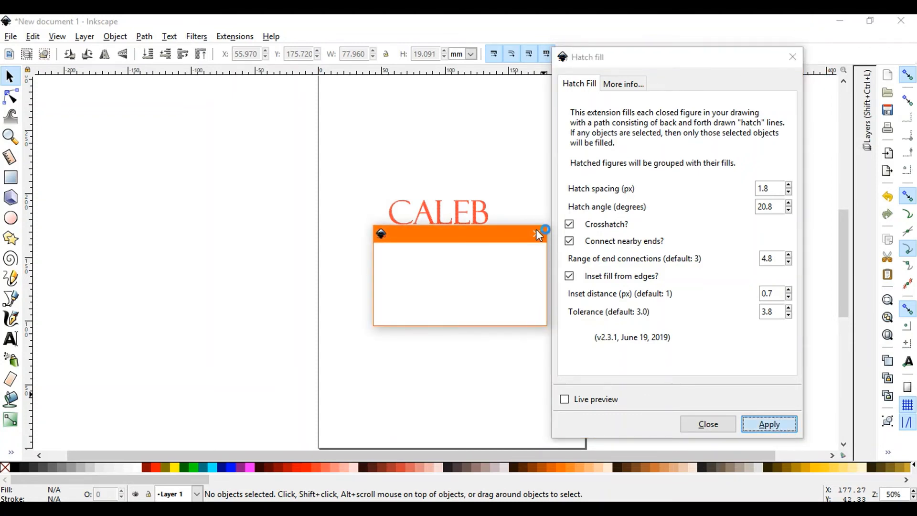
click(768, 424)
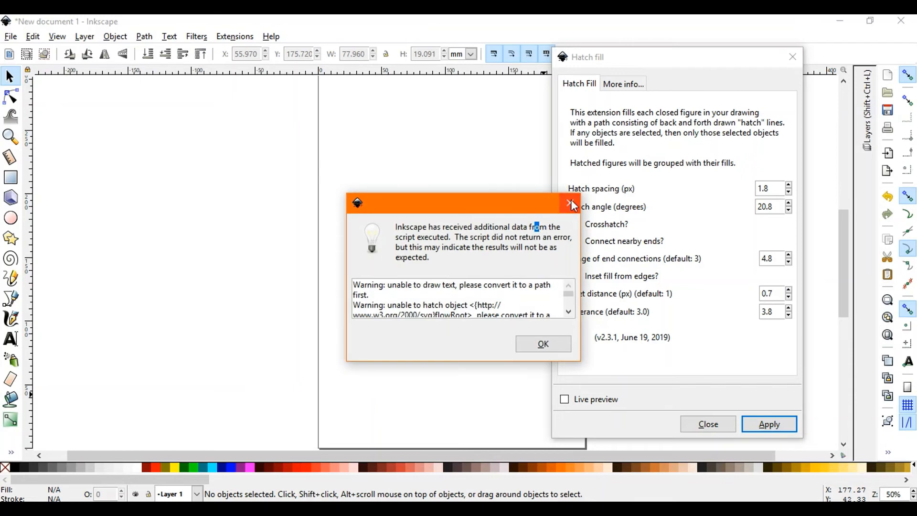
Dismiss the Hatch fill dialog, leaving CALEB crosshatched in red as two grouped objects
click(543, 343)
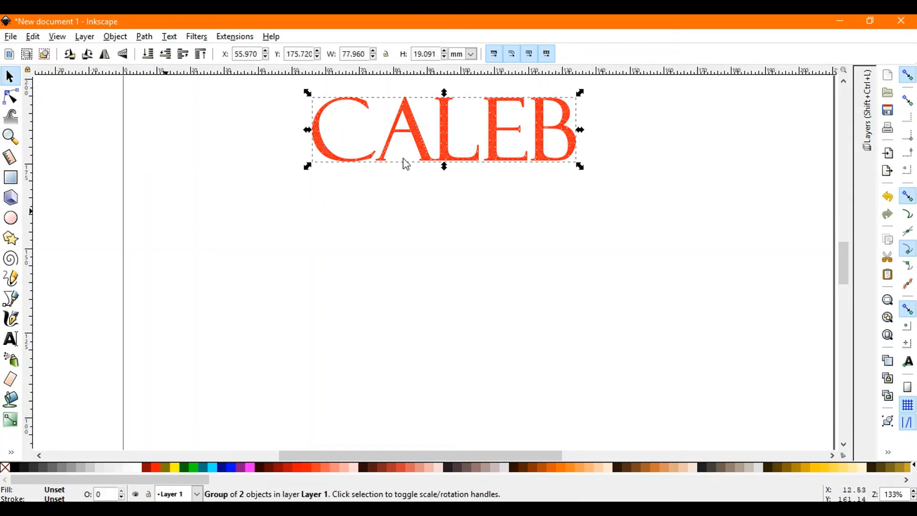
mouse_move(444, 143)
text(CALEB)
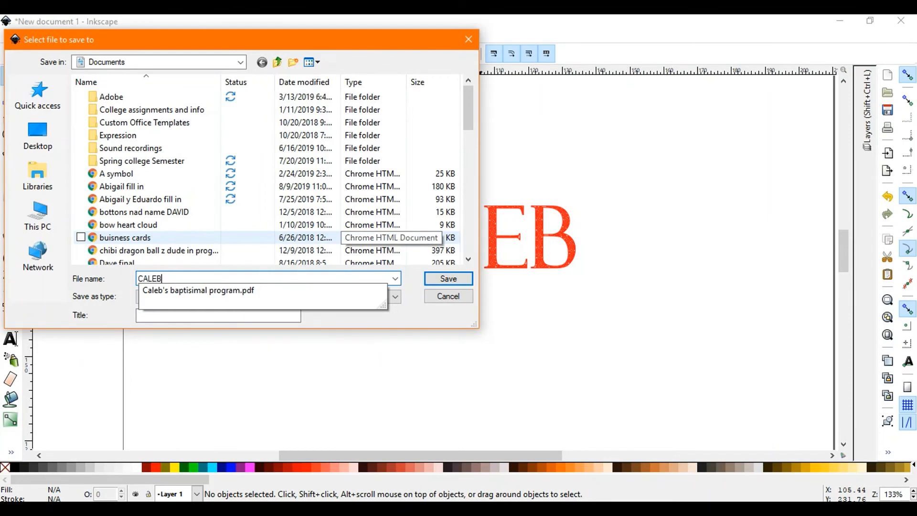
Save the hatched drawing as the Inkscape SVG 'CALEB FILL IN'
text(FILL N)
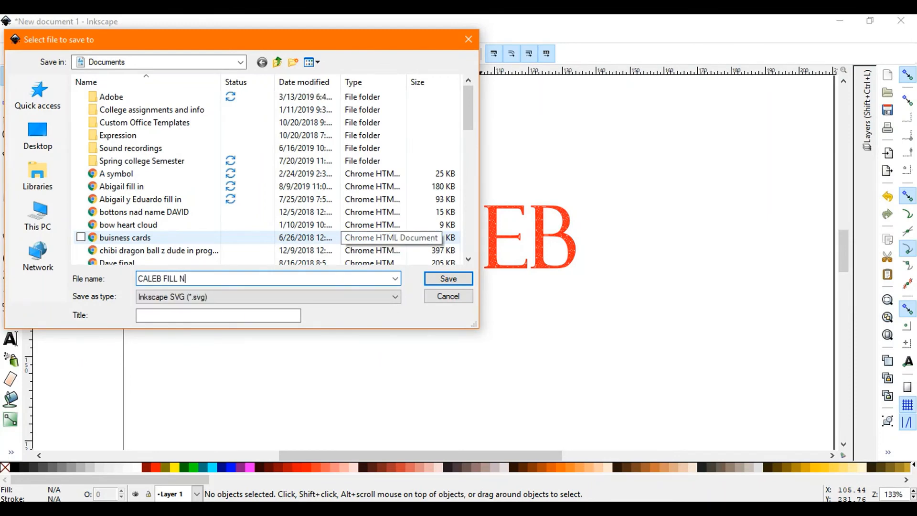
click(448, 278)
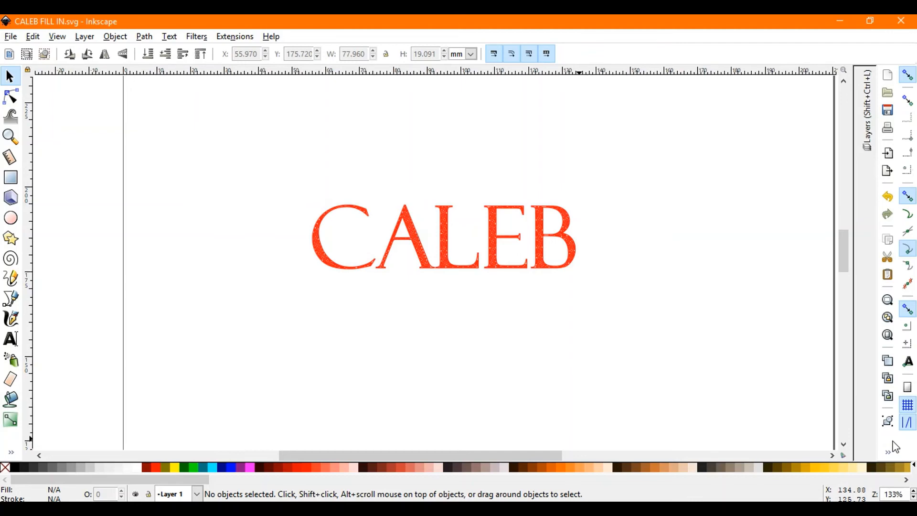
mouse_move(814, 328)
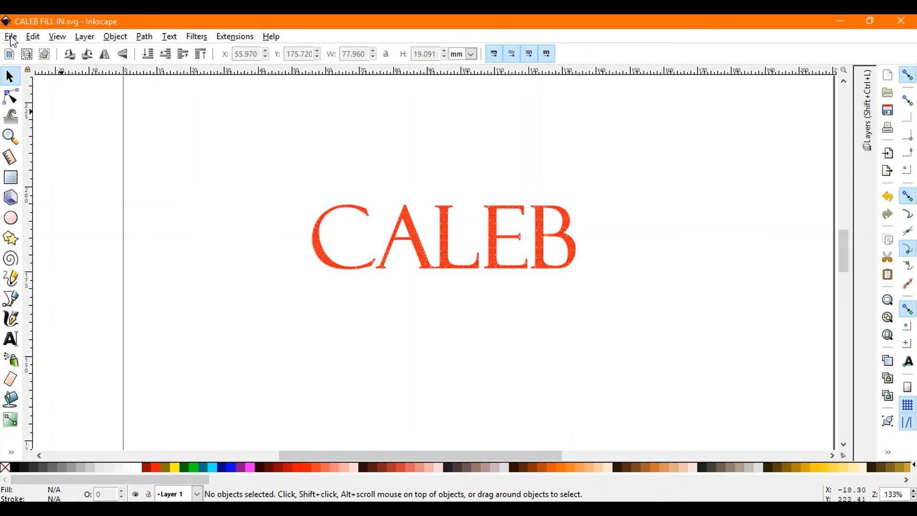
mouse_move(904, 22)
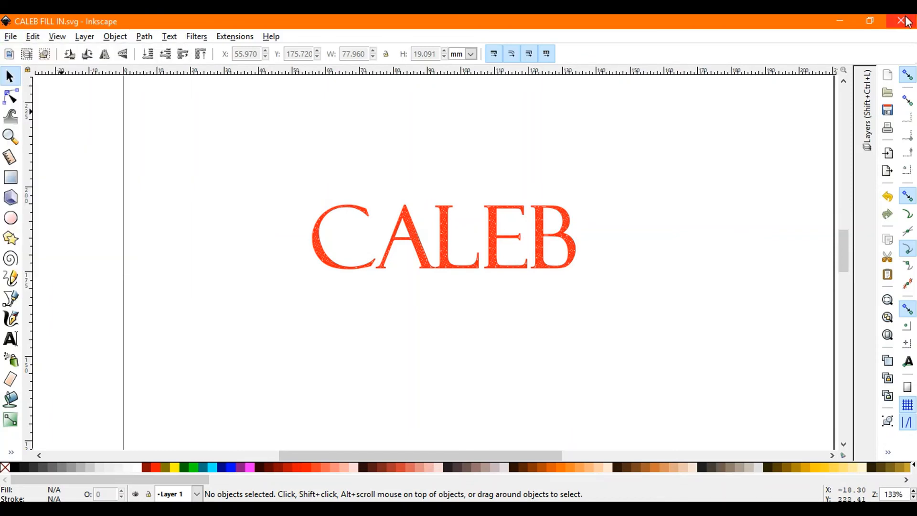
mouse_move(870, 21)
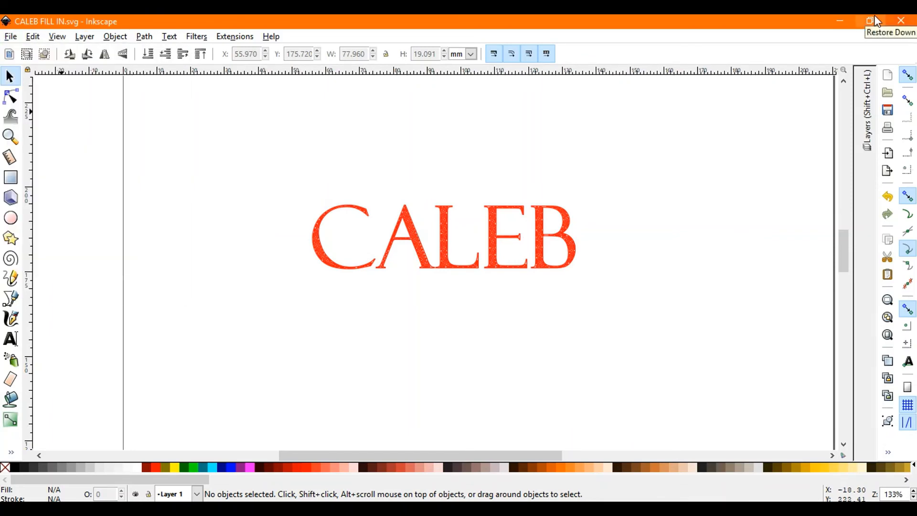
mouse_move(901, 22)
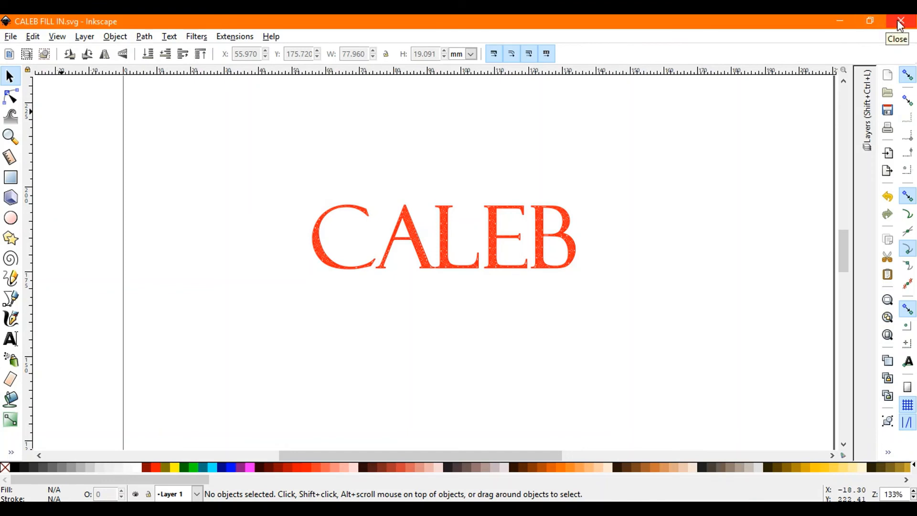
Close Inkscape and choose the CALEB FILL IN SVG in Cricut Design Space's image upload
click(900, 22)
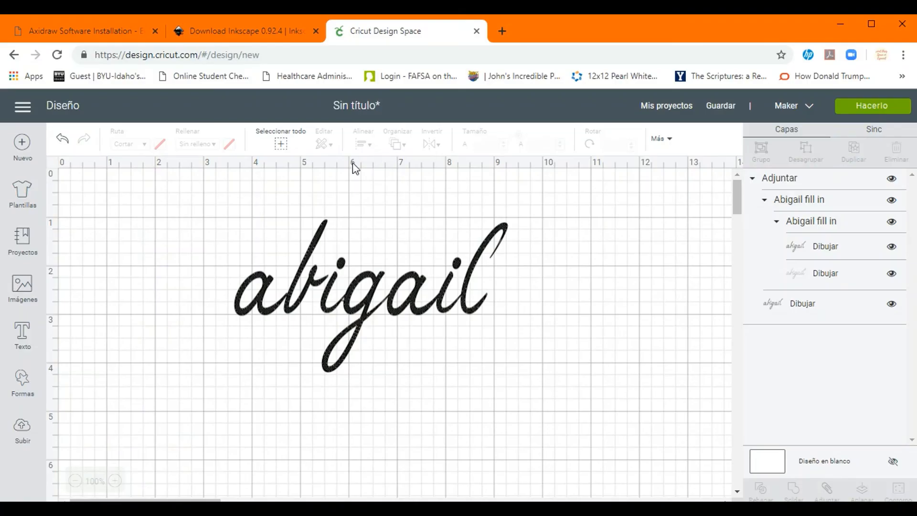
mouse_move(6, 266)
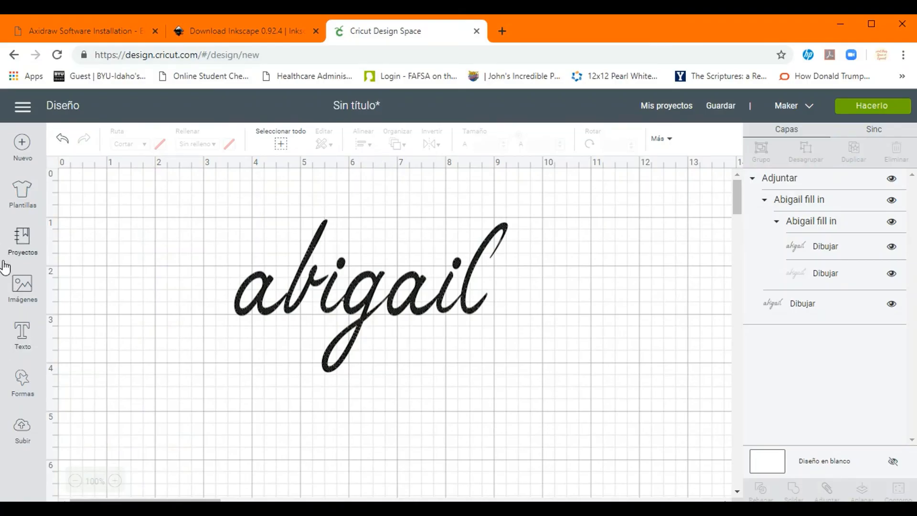
click(22, 430)
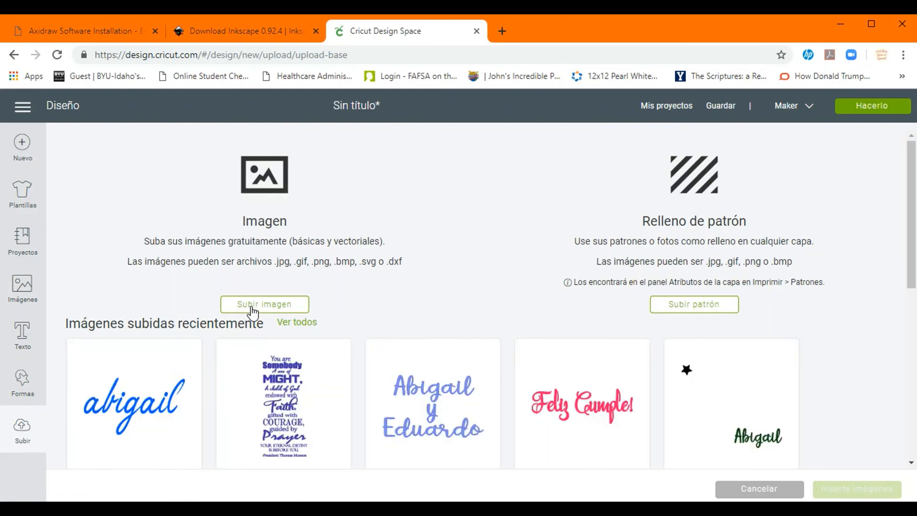
click(263, 304)
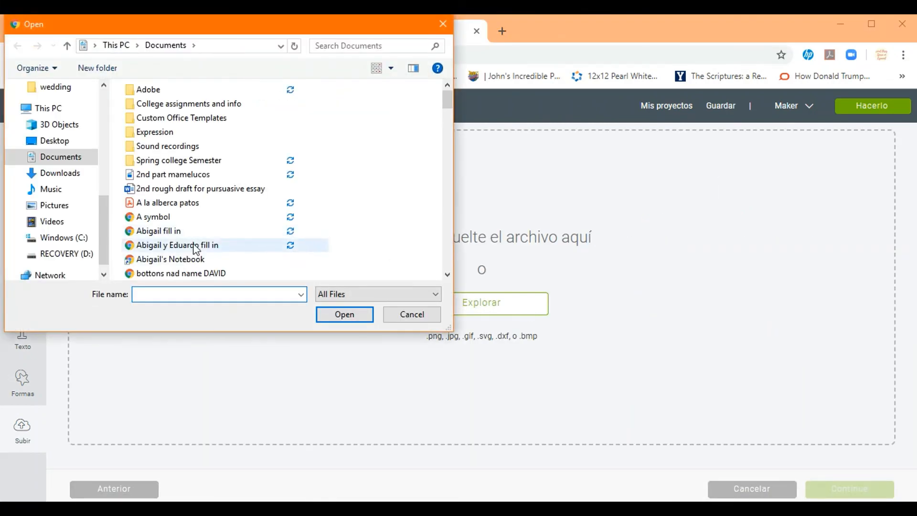
scroll(down, 3)
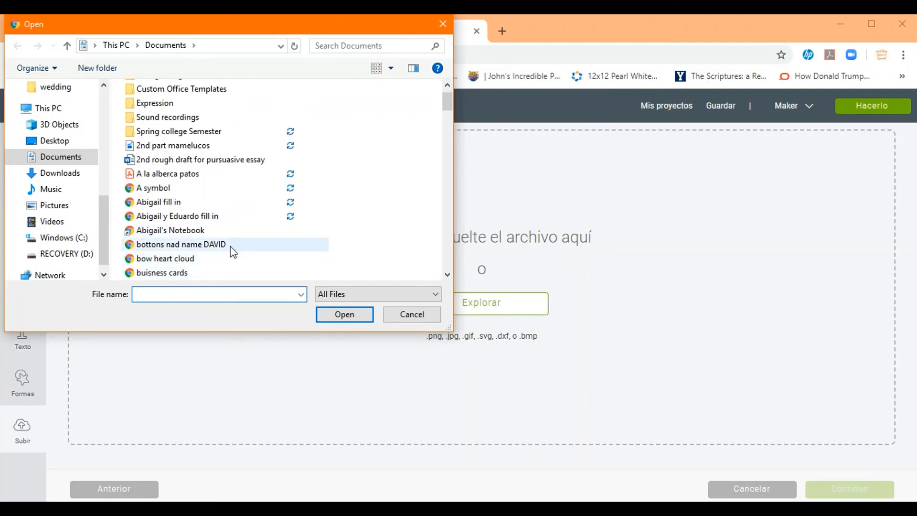
text(CALEB FILL IN)
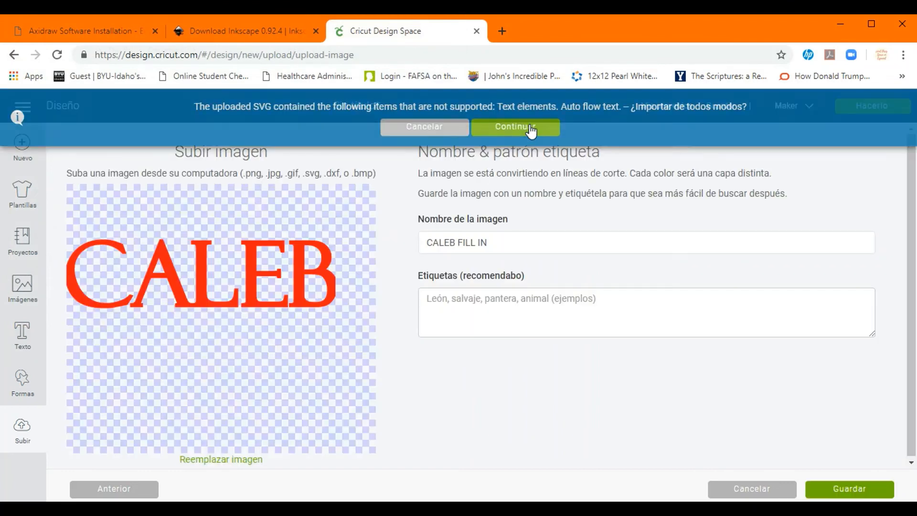
Import and save the SVG as a vector upload and select it among recent uploads
click(514, 126)
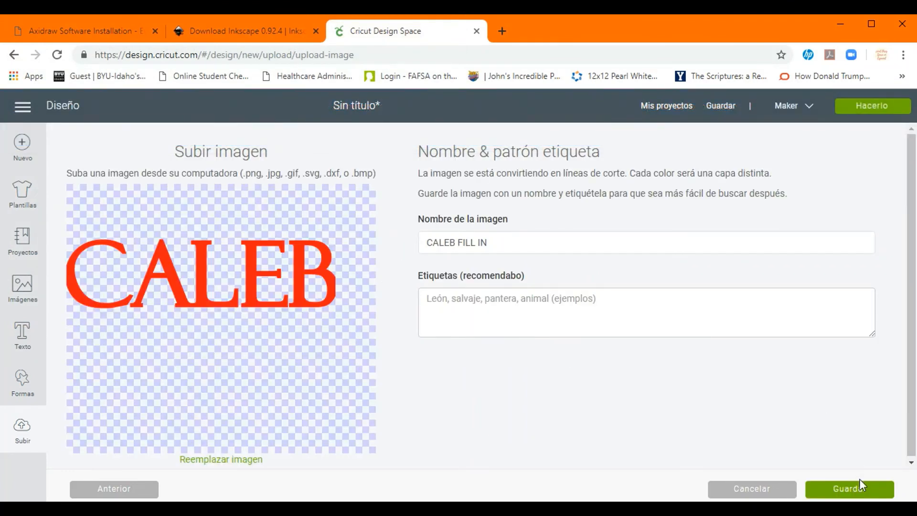
click(850, 488)
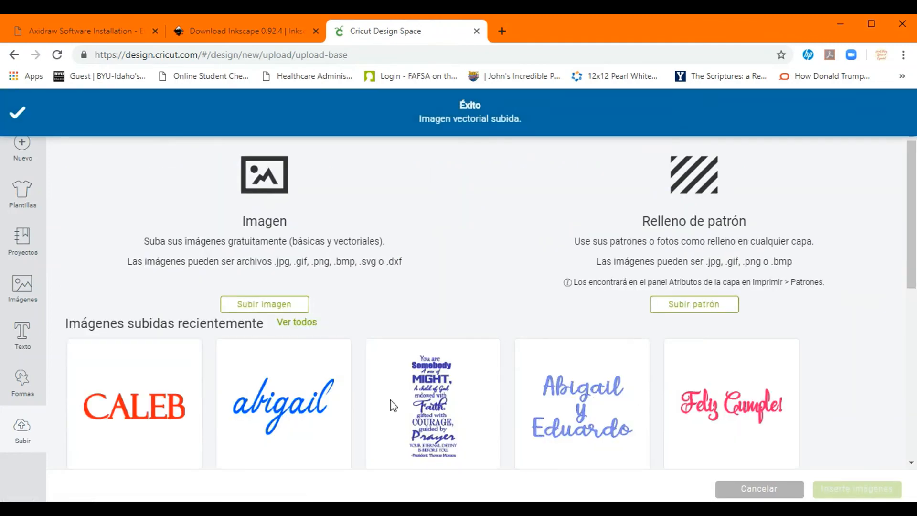
click(134, 406)
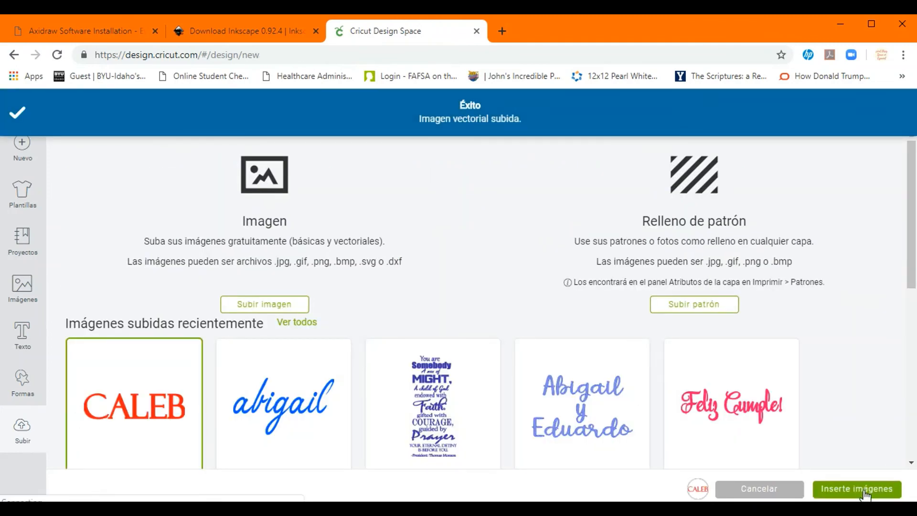
Insert the CALEB upload onto the canvas and change its operation from cut to Dibujar
click(856, 488)
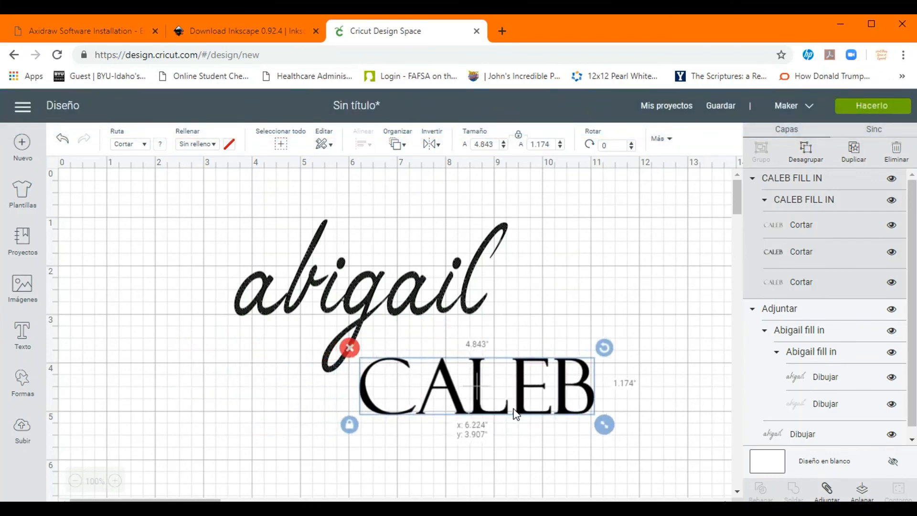
click(129, 145)
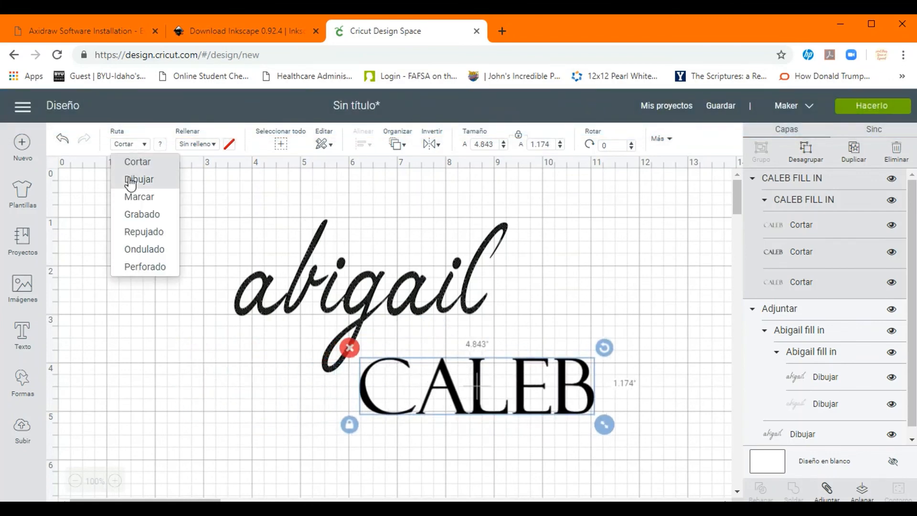
click(139, 179)
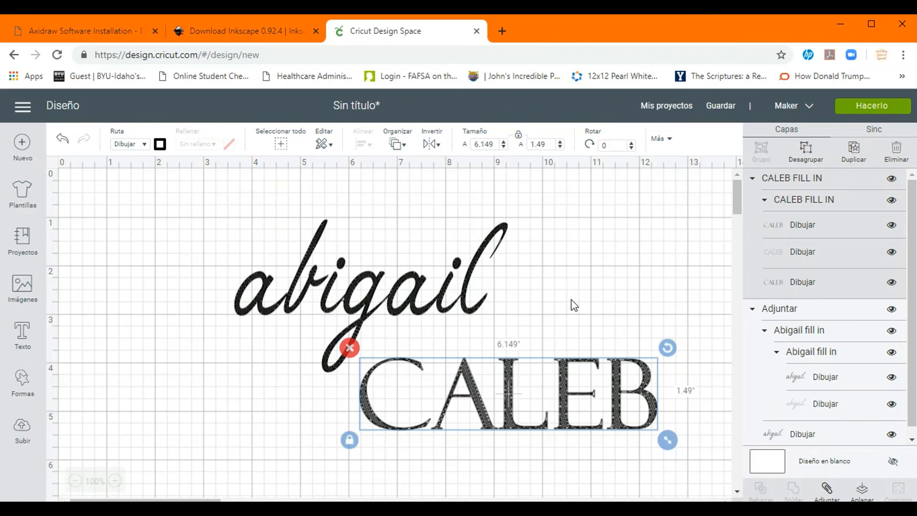
mouse_move(589, 262)
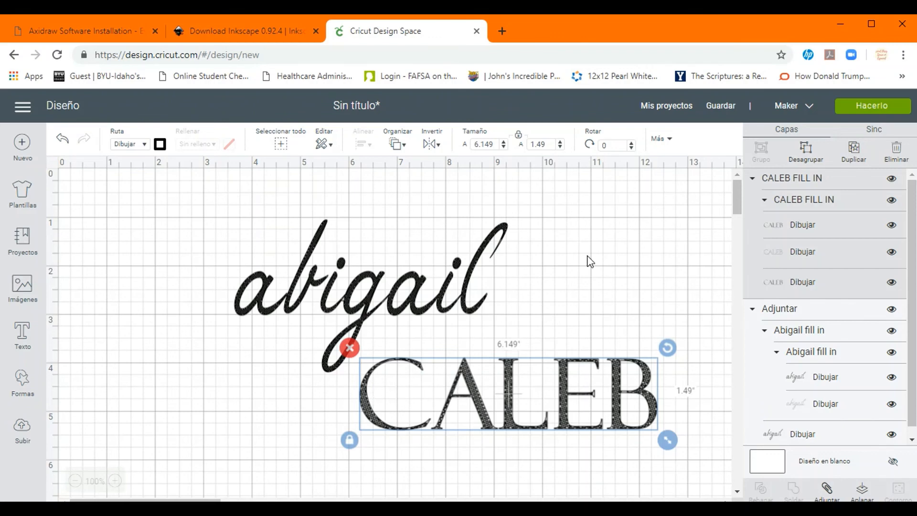
Set CALEB's pen colour to Blueberry blue and deselect it to check the result
click(159, 144)
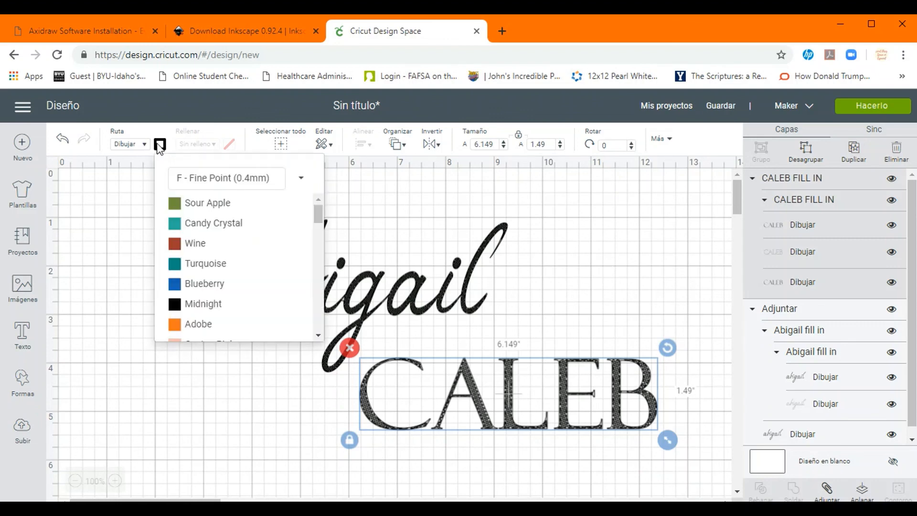
click(204, 283)
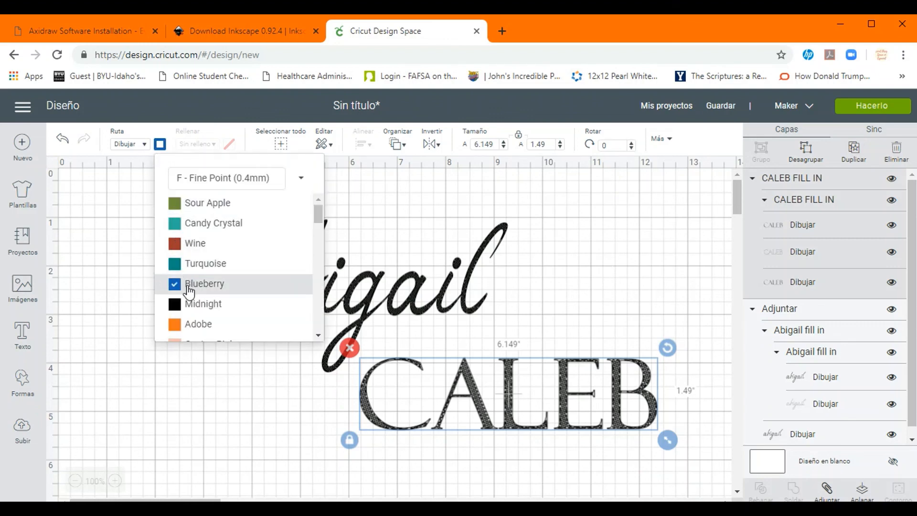
click(204, 284)
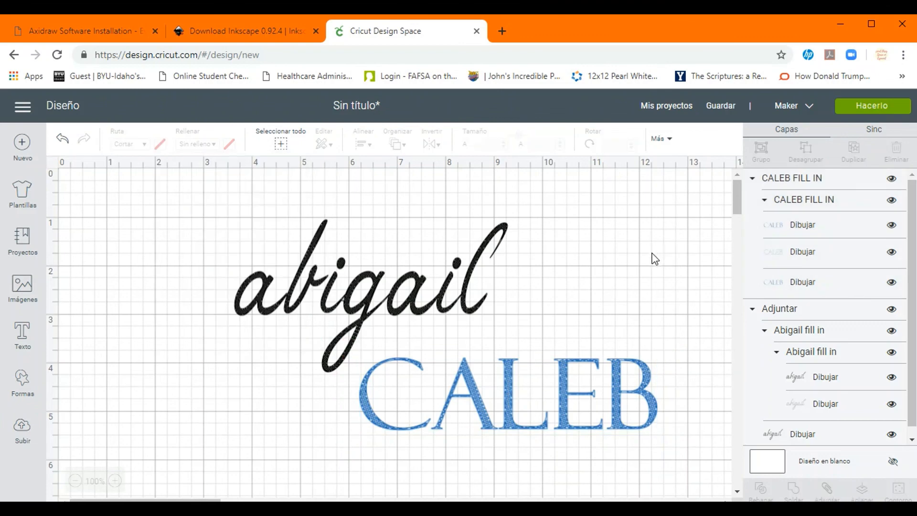
mouse_move(653, 262)
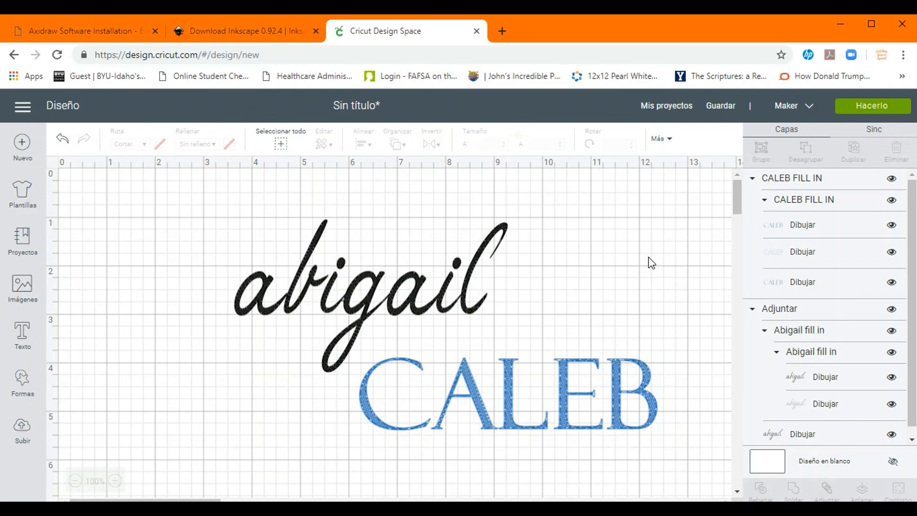
mouse_move(649, 188)
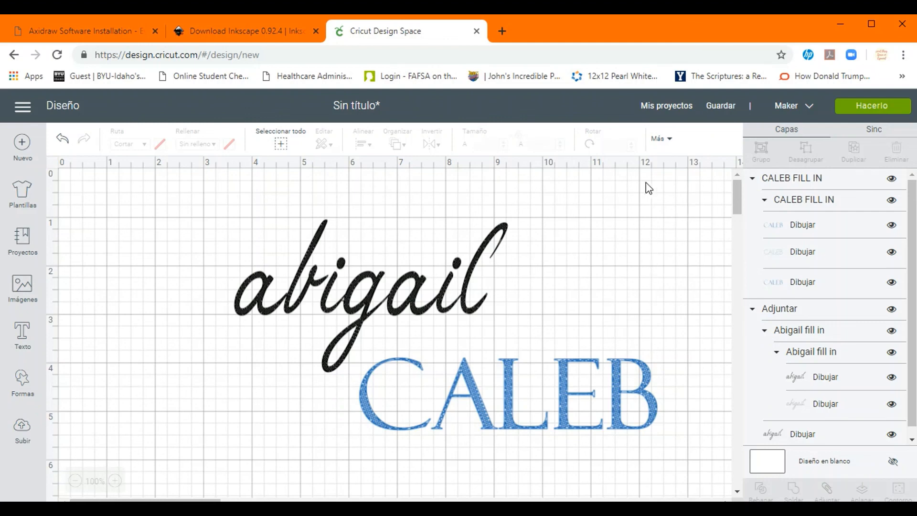